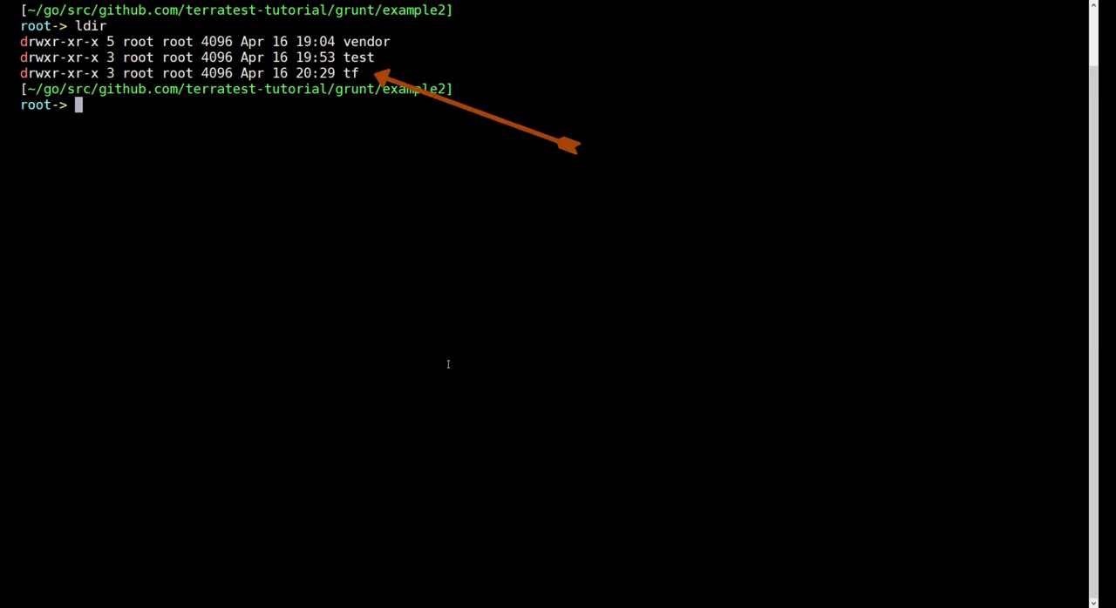
- Move into the tf folder, list its Terraform files, and begin opening one in vim
text(cd tf)
text(lt)
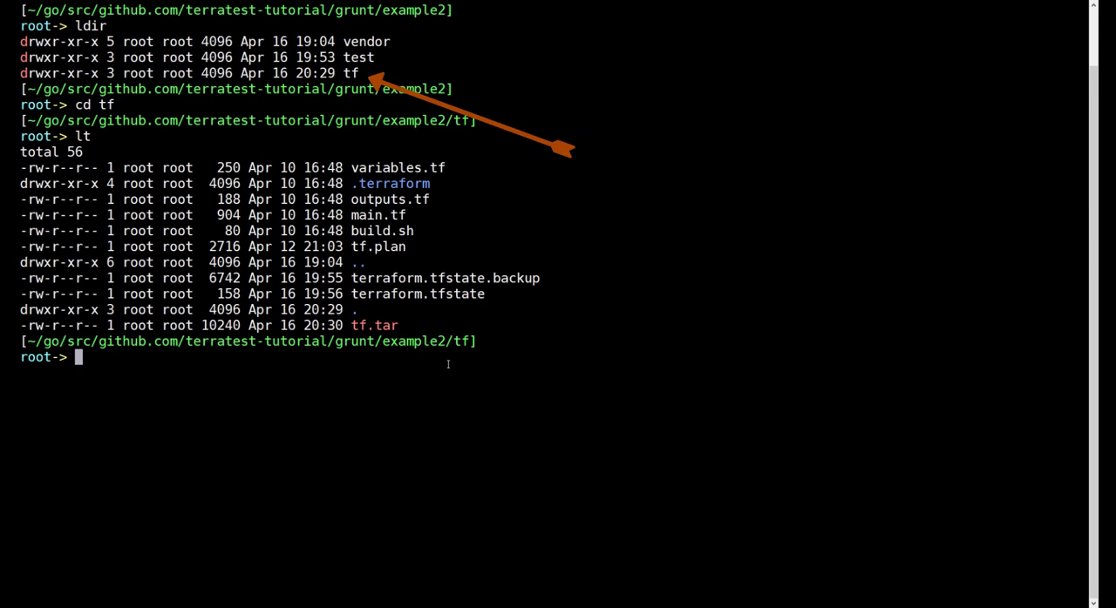
text(vim m)
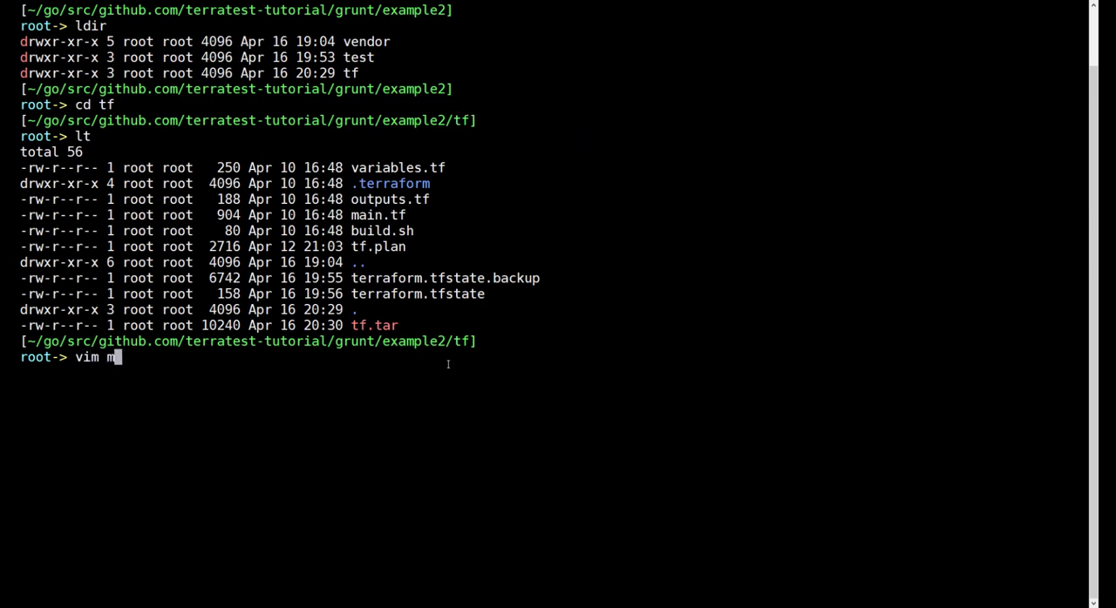
key(Return)
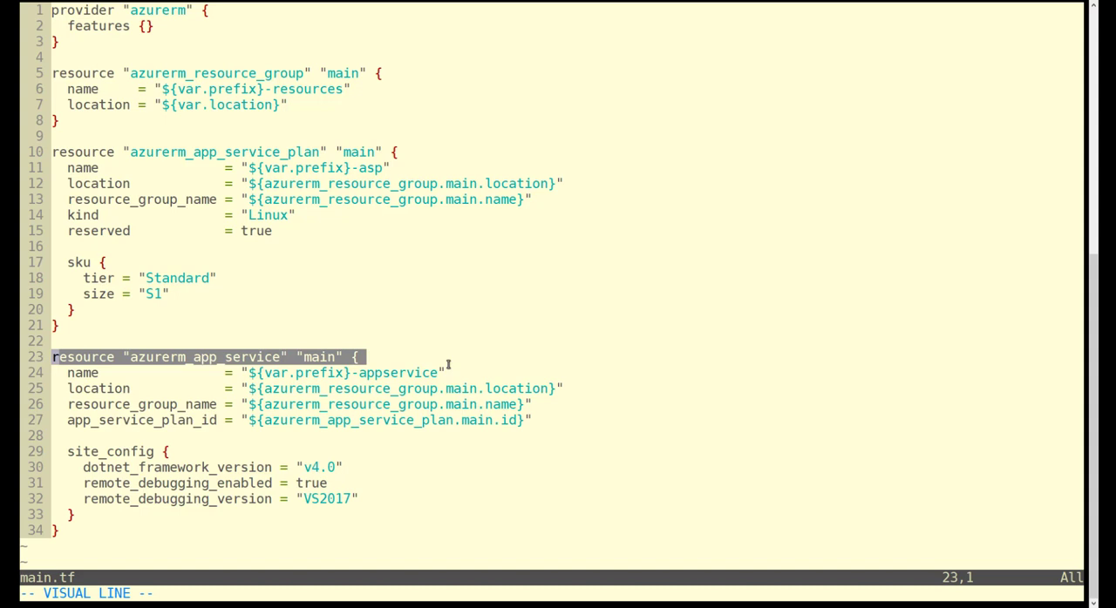
key(Escape)
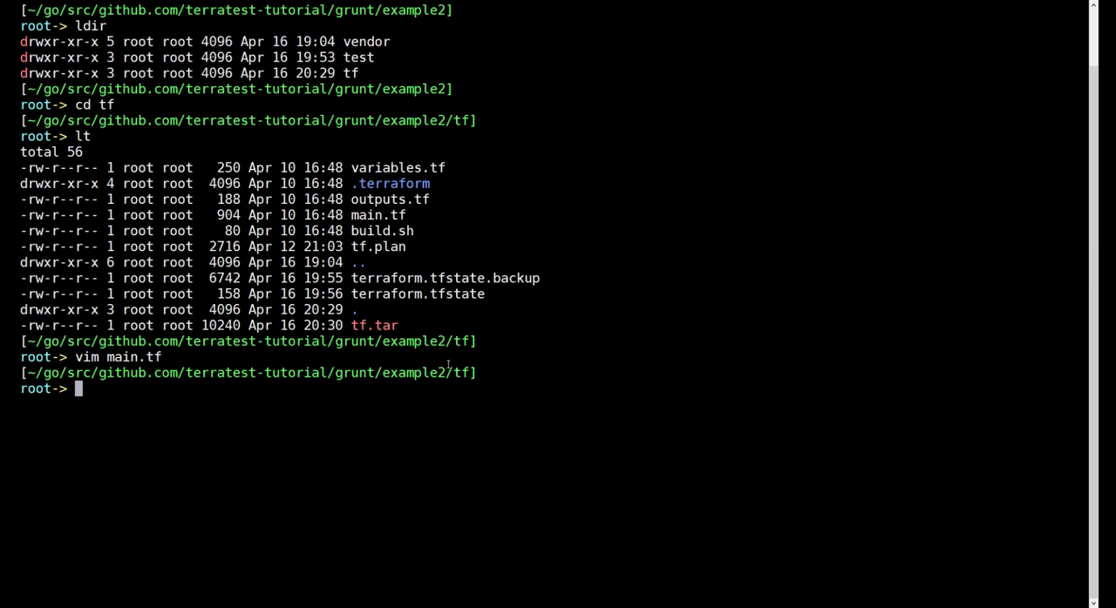
text(vim m)
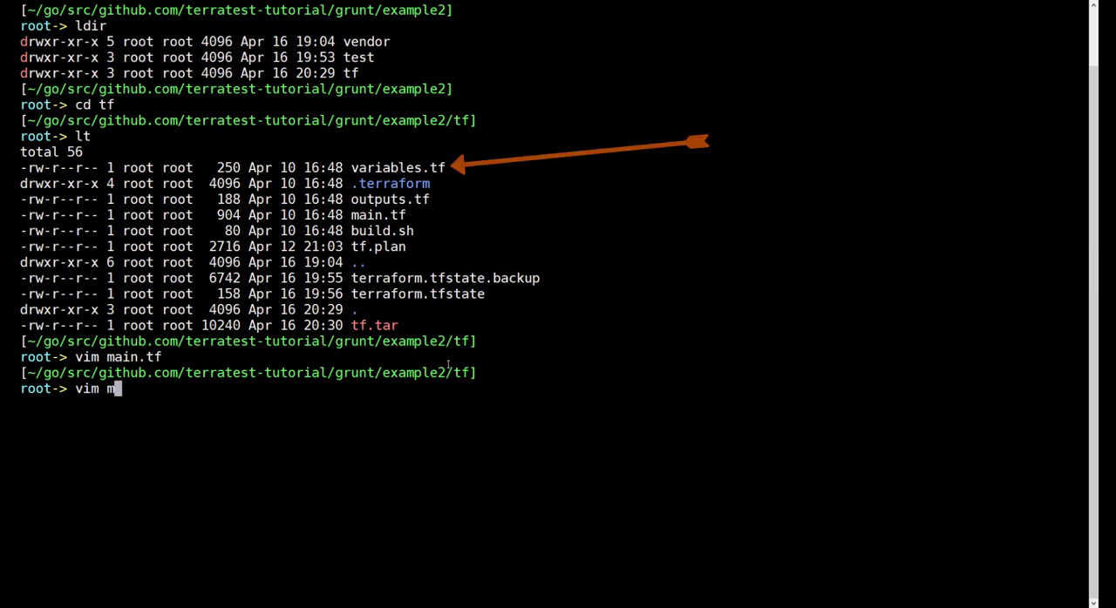
key(Return)
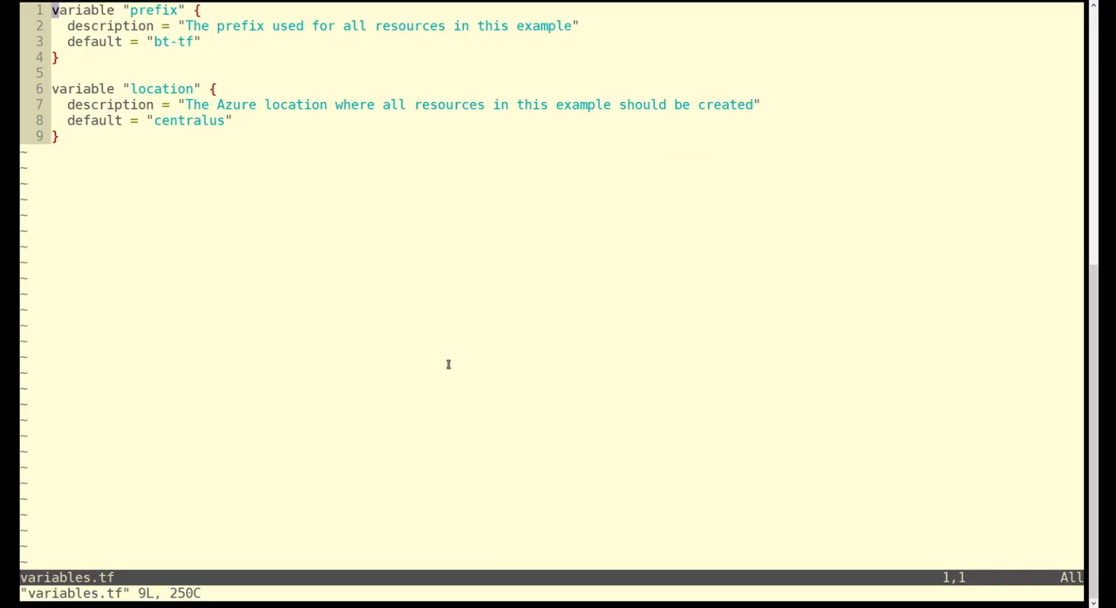
key(V)
text(vim out)
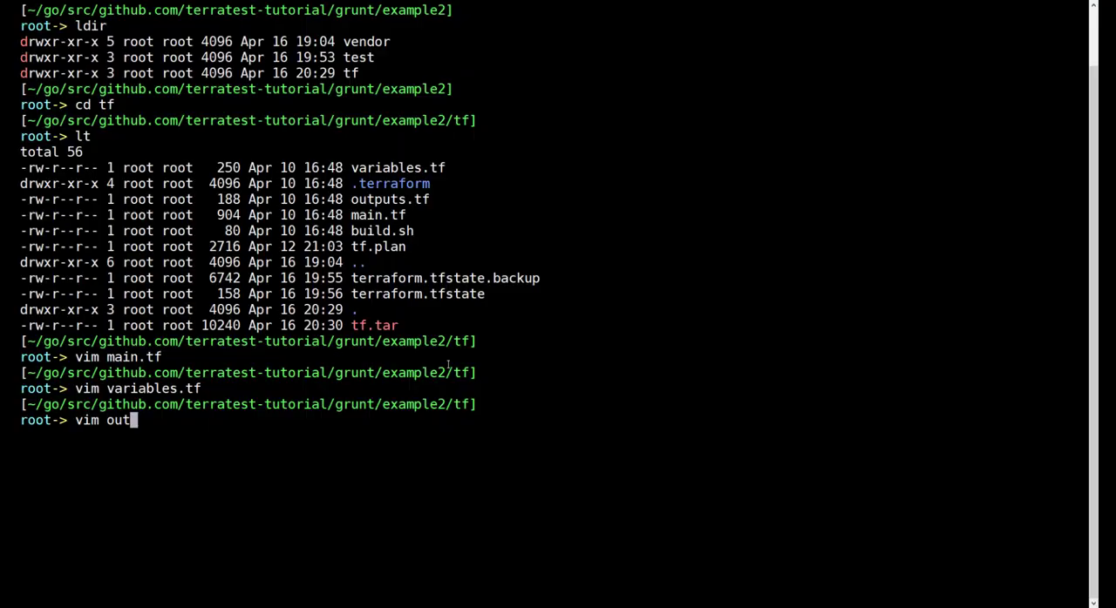
- Review outputs.tf, highlighting the app_service_default_hostname output block, then leave it
key(Return)
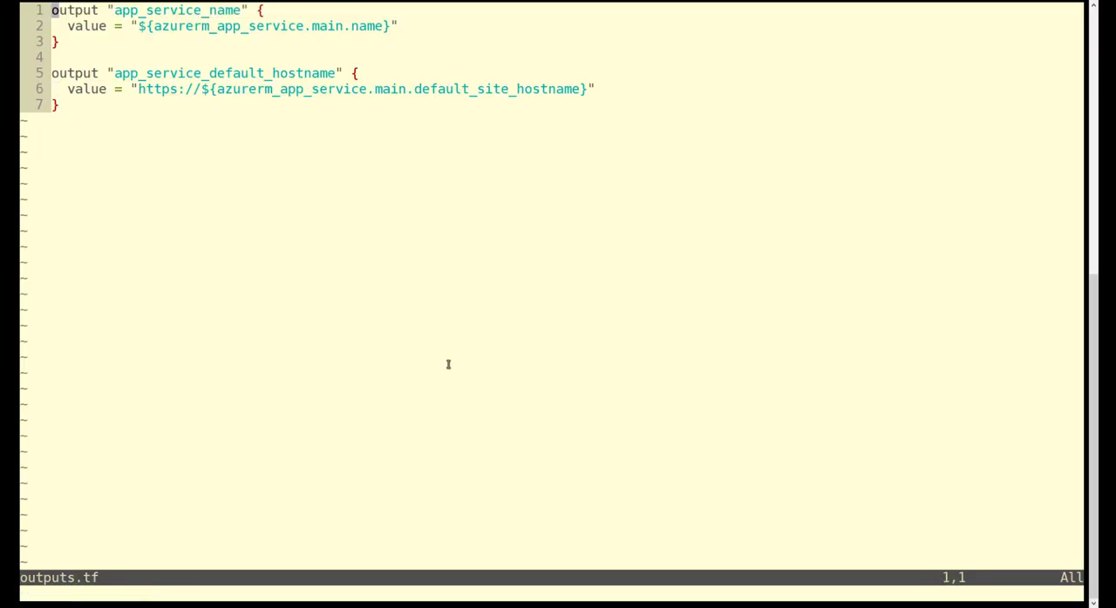
key(V)
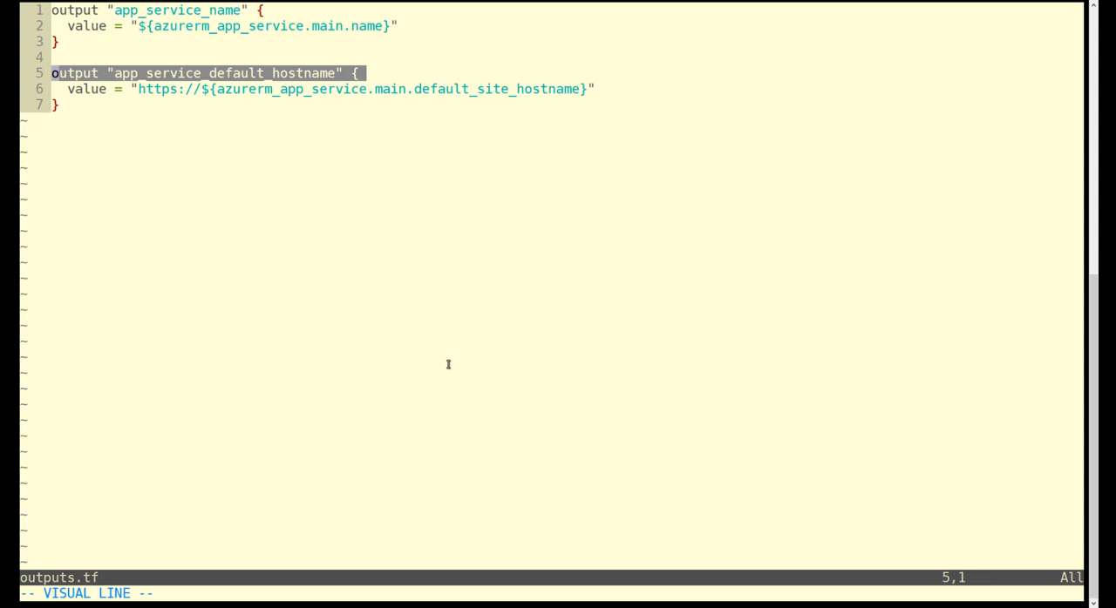
key(Escape)
text(pwd)
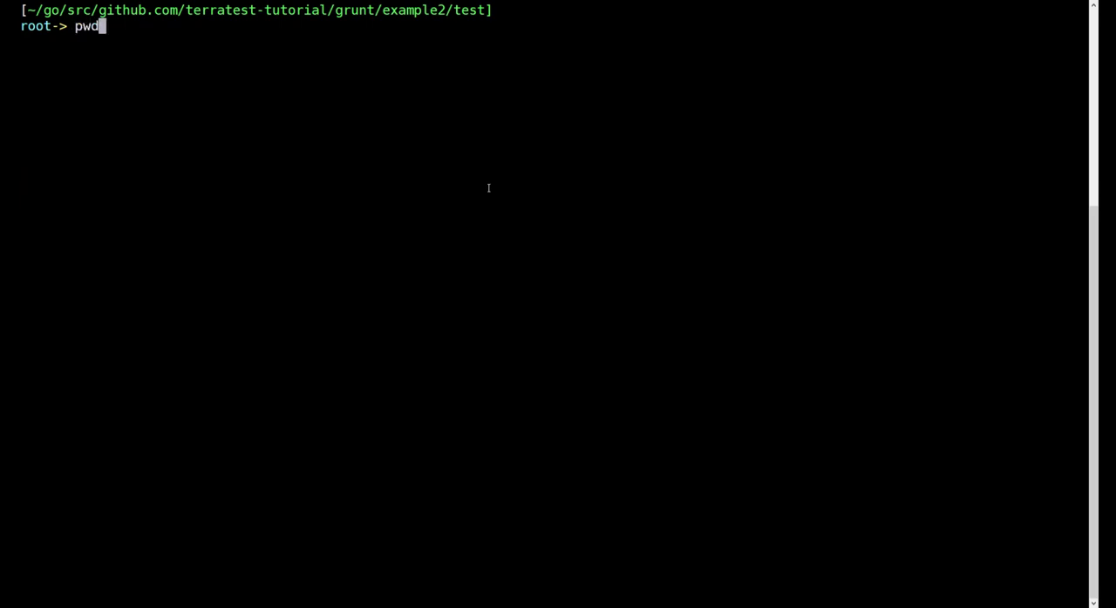
- Show the working folder example2/test and prepare the vim command for app_svc_test.go
key(Return)
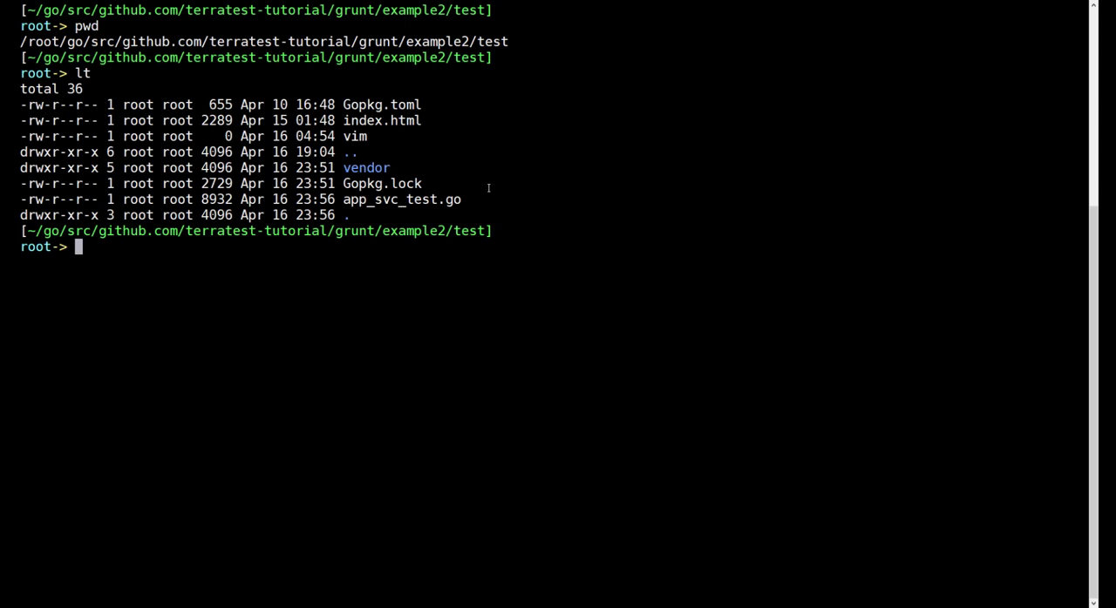
text(vim)
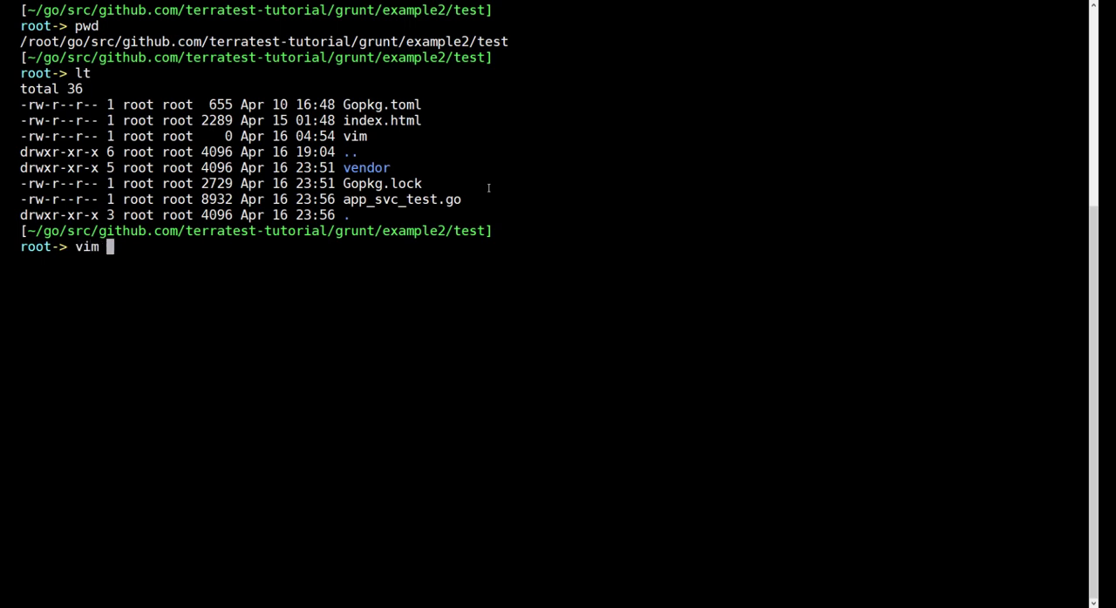
text(app_svc_test.go)
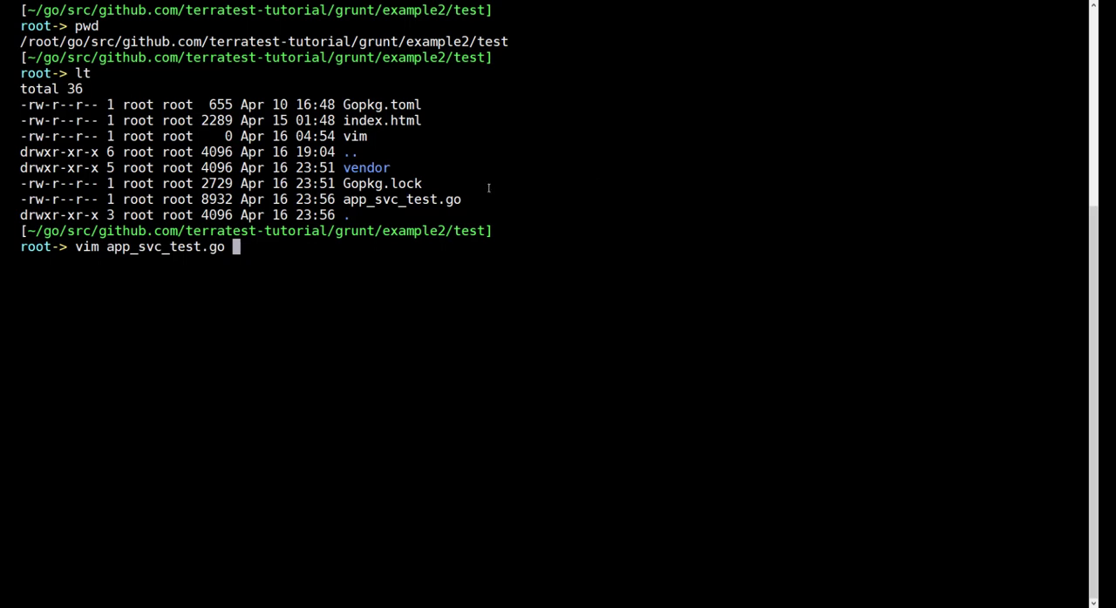
- Bring up app_svc_test.go and highlight its list of imported packages
key(Return)
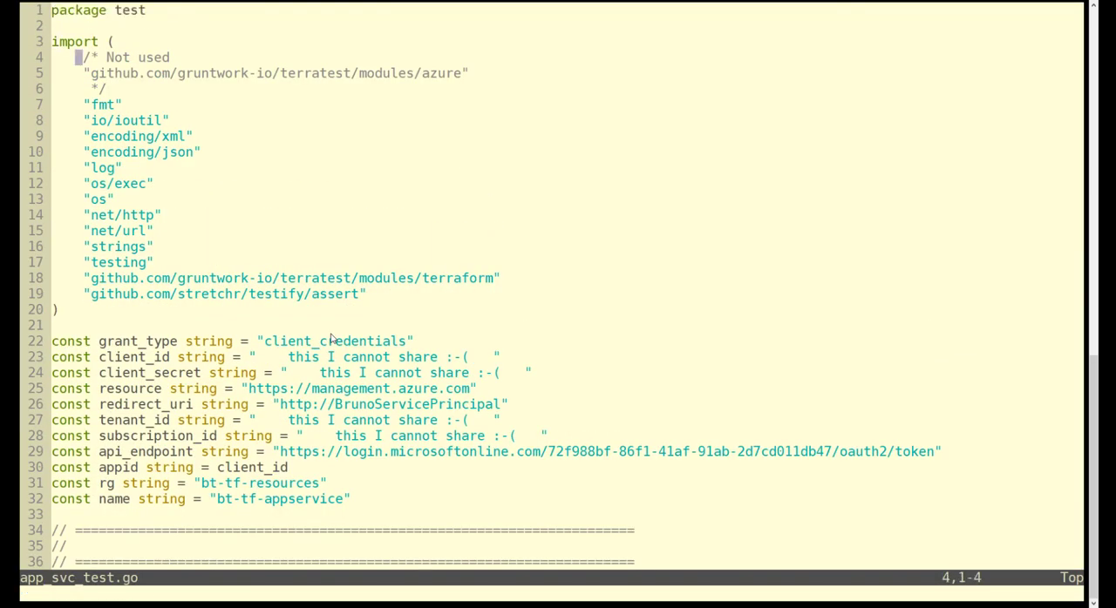
key(V)
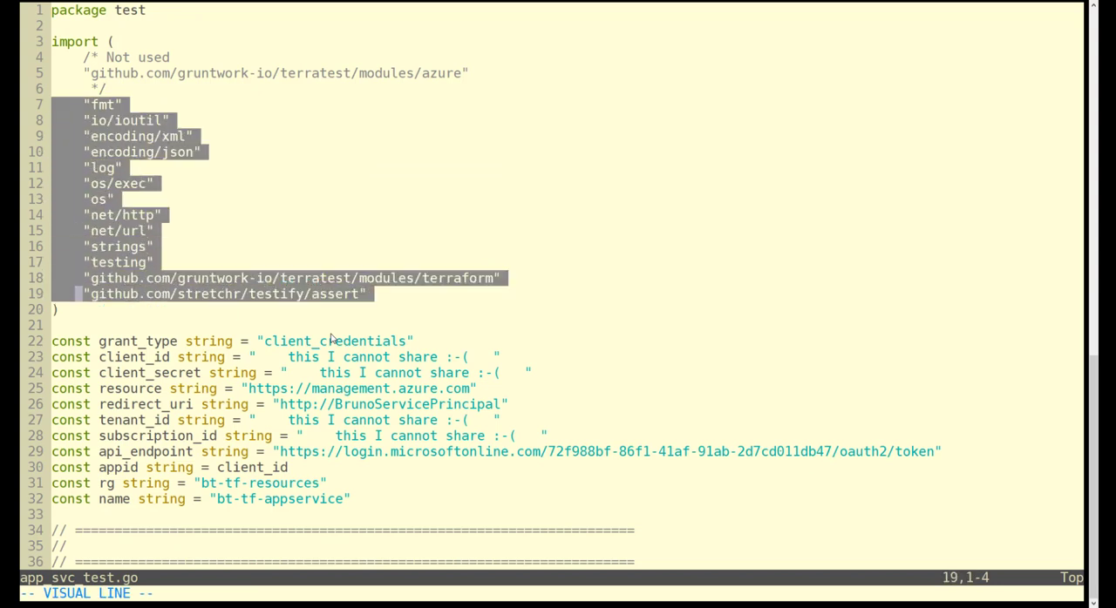
key(j)
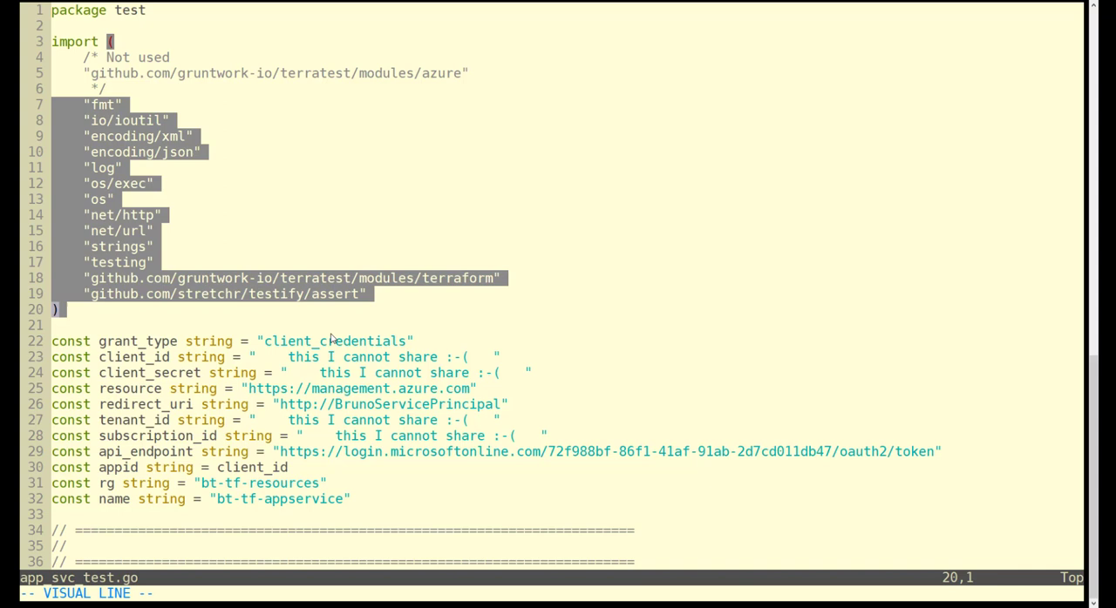
key(Escape)
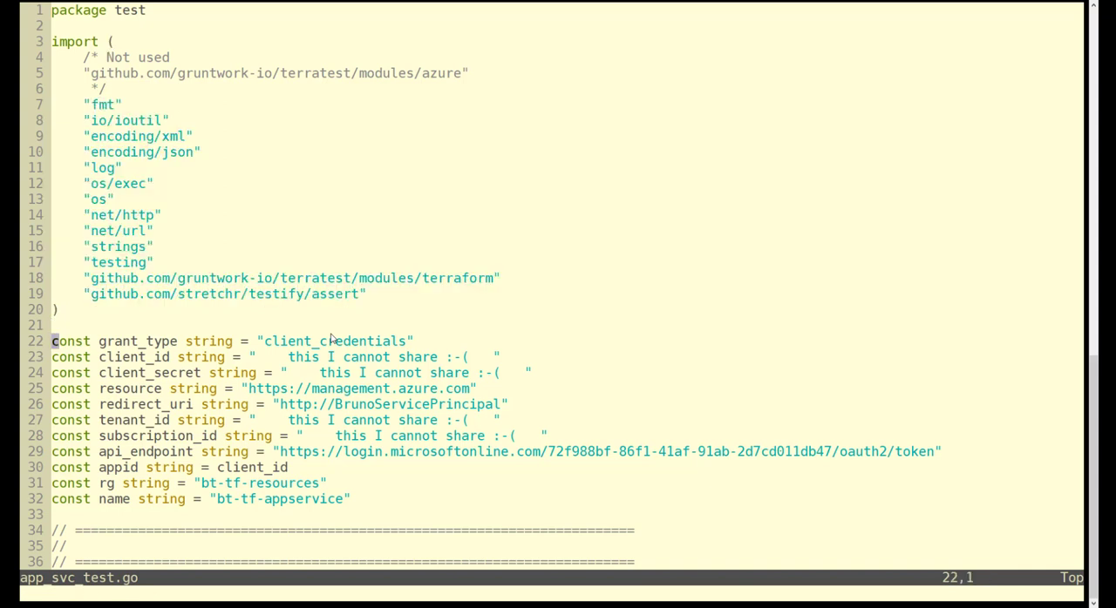
- Highlight the client_id, resource, api_endpoint and rg resource group constants one by one
key(V)
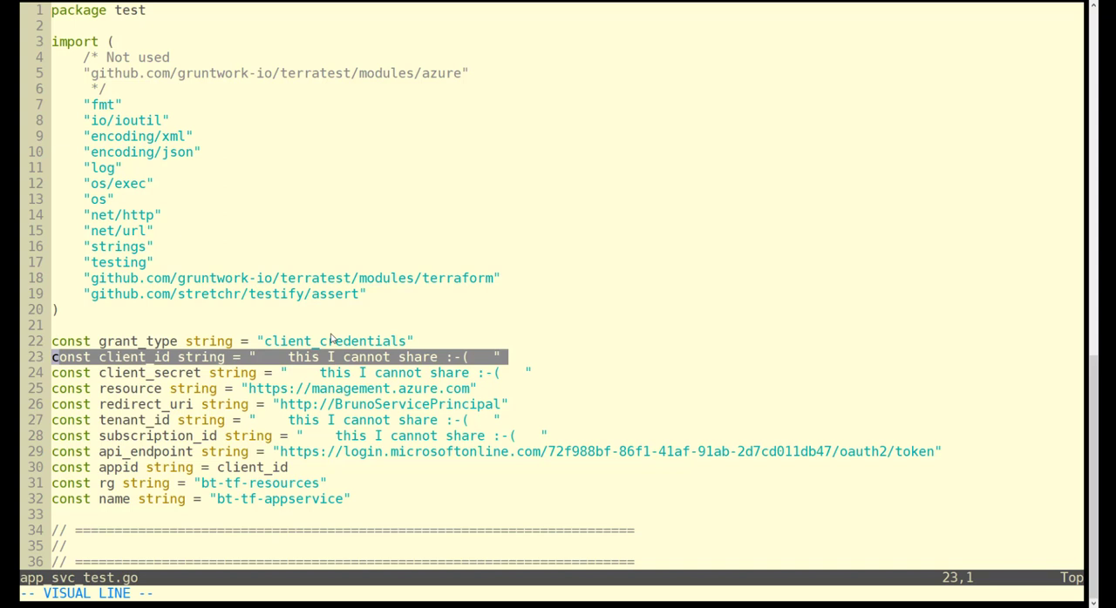
key(j)
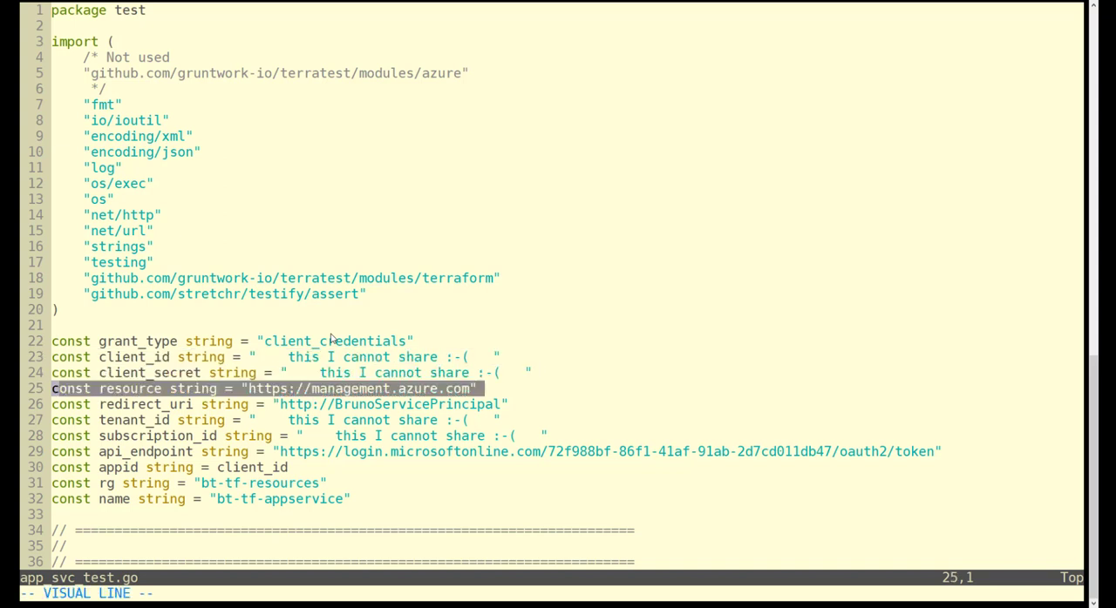
key(j)
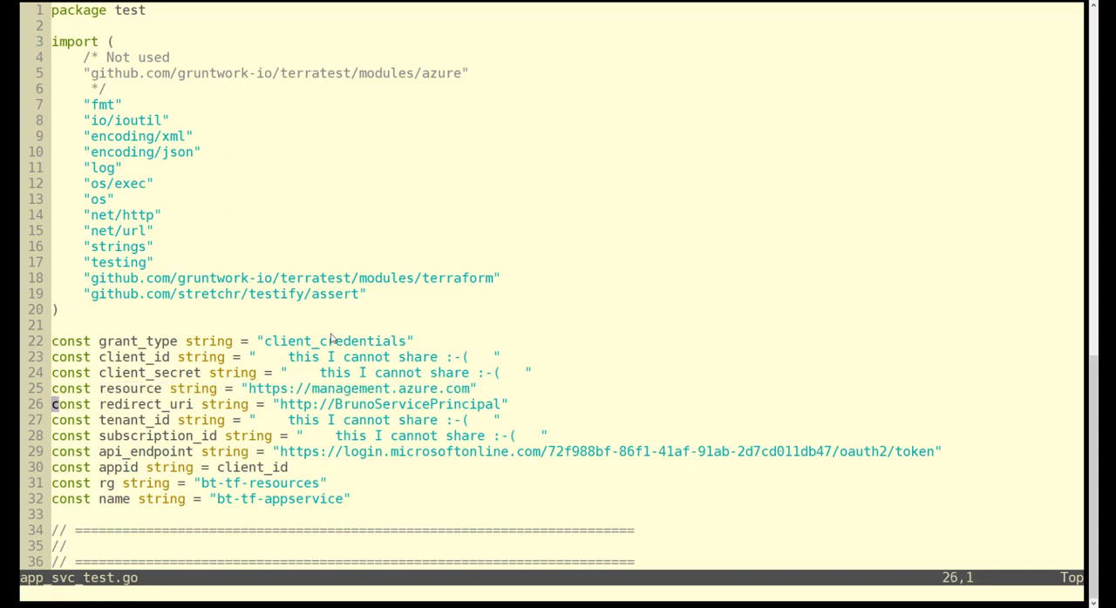
key(V)
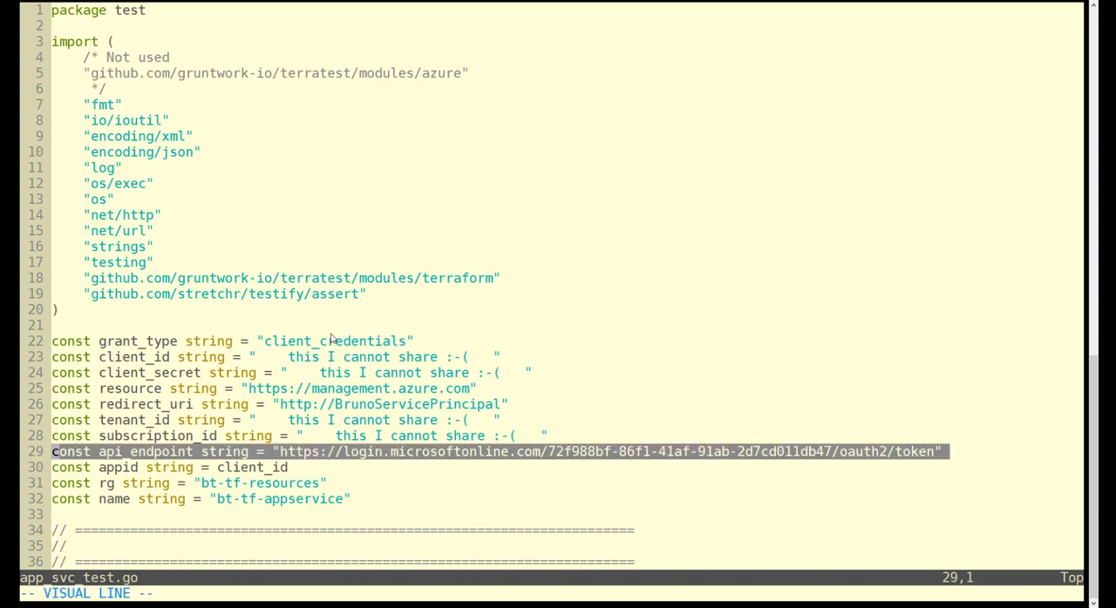
key(j)
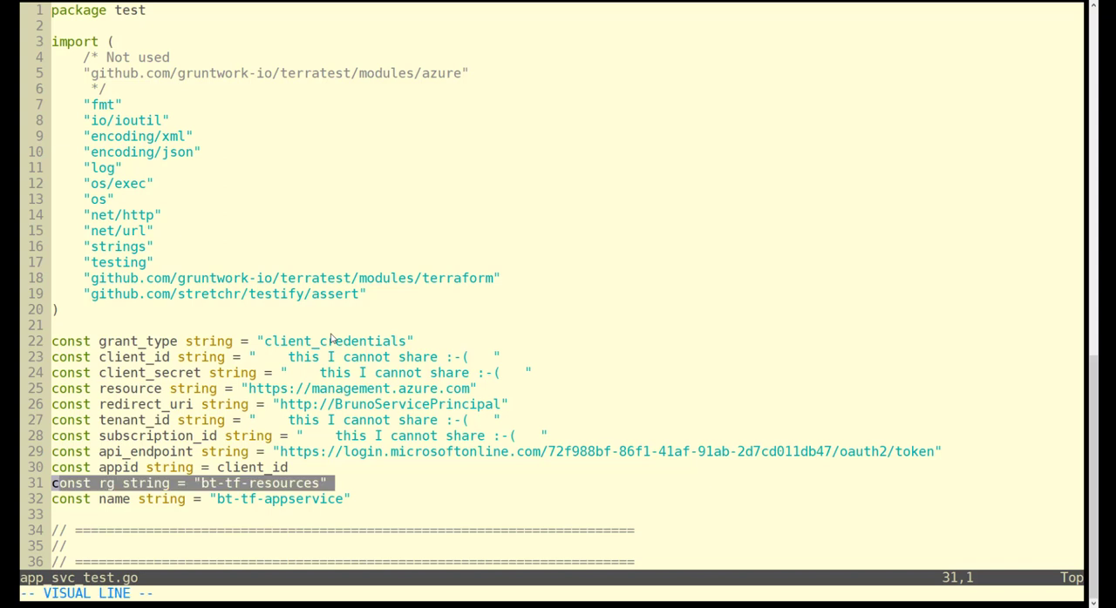
key(j)
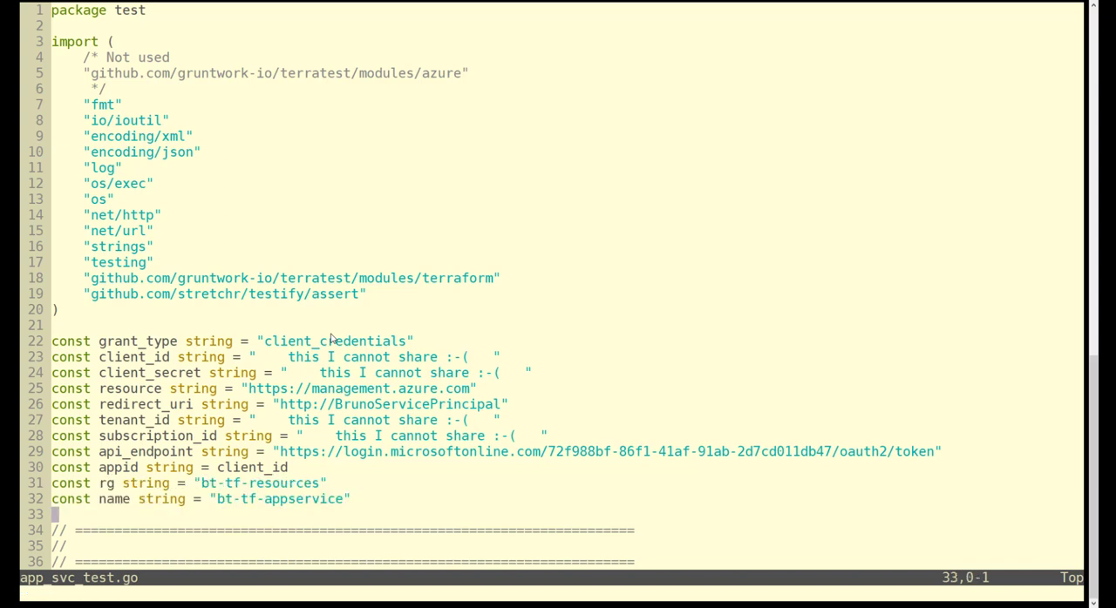
scroll(down, 3)
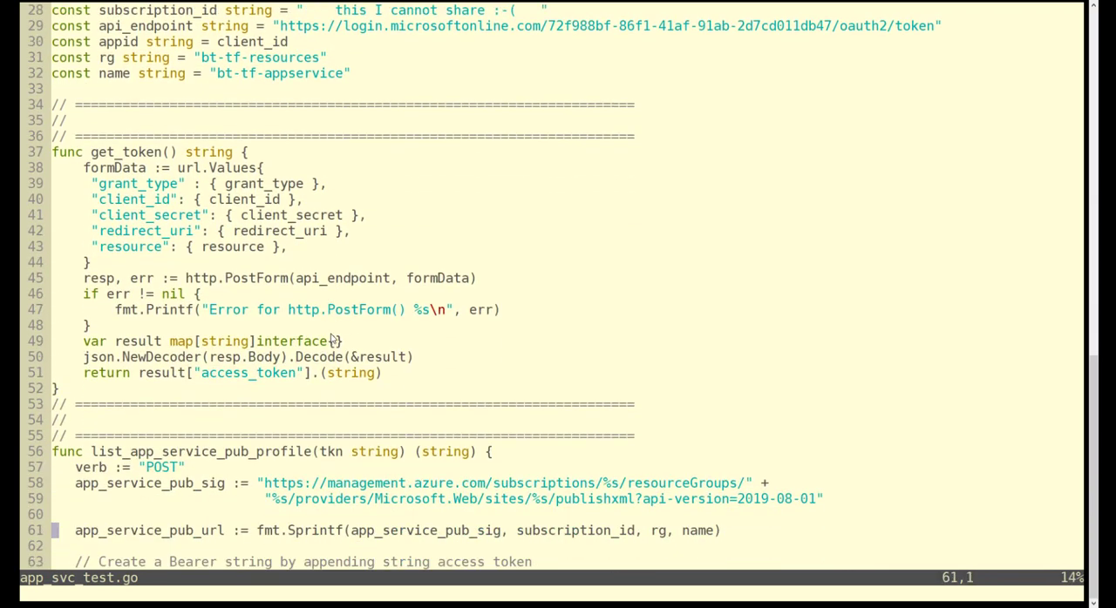
scroll(down, 3)
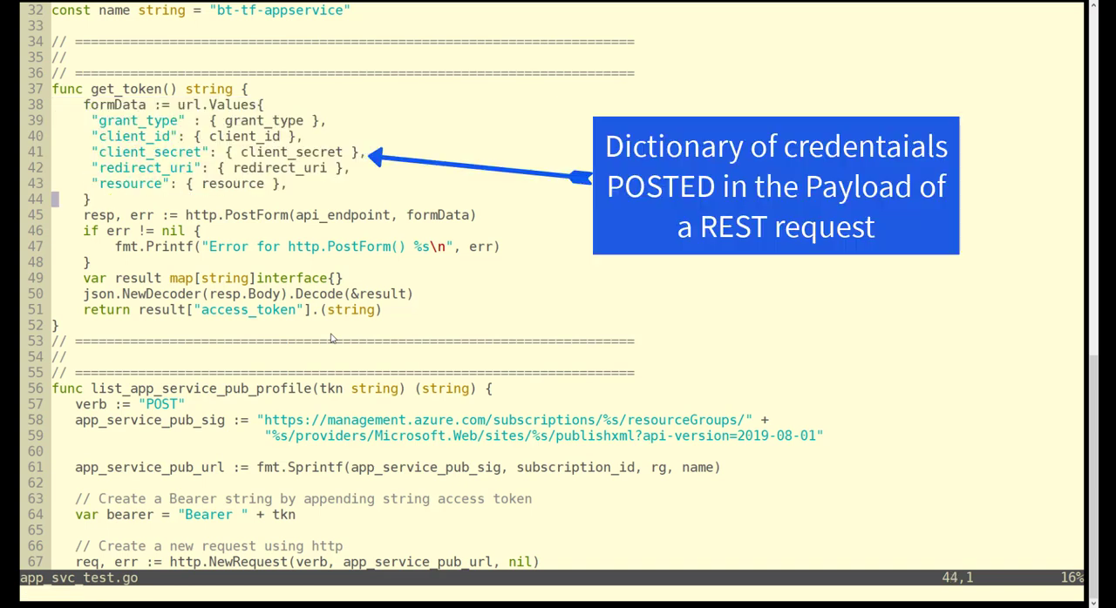
key(V)
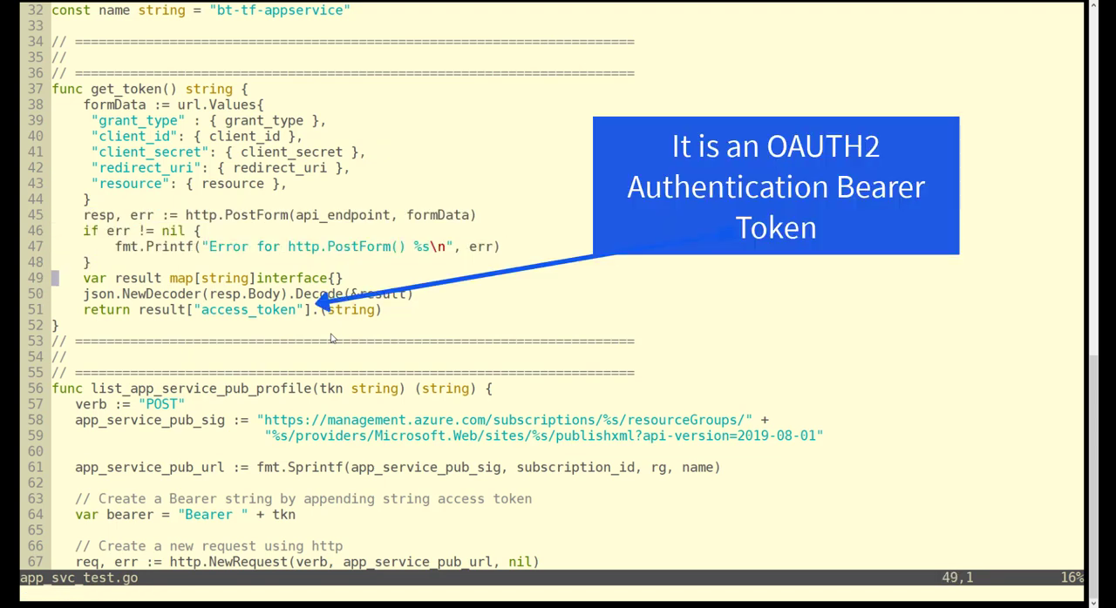
key(V)
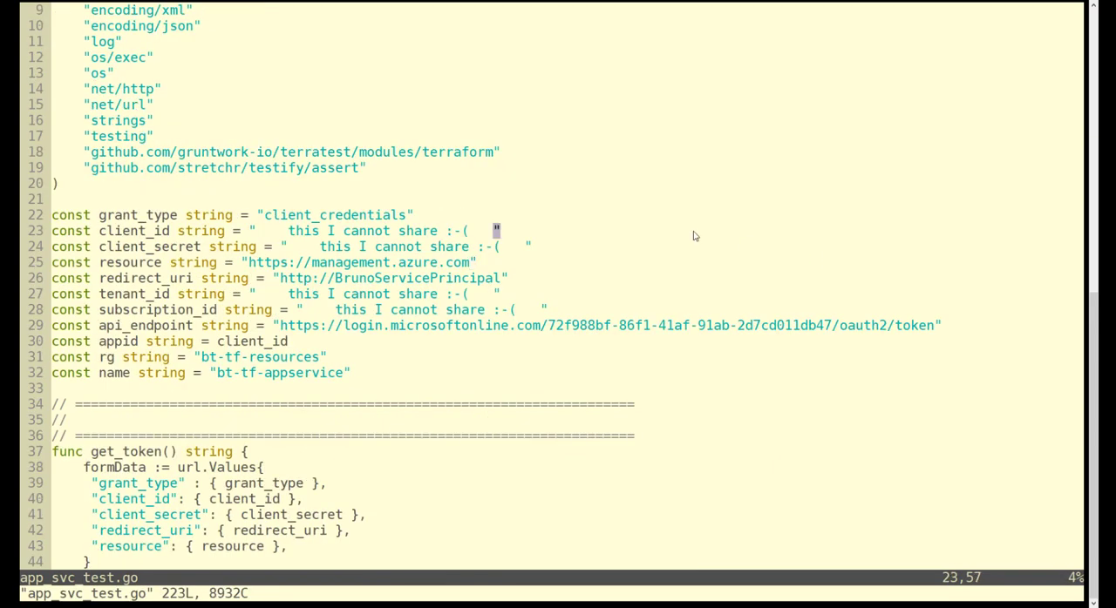
scroll(down, 3)
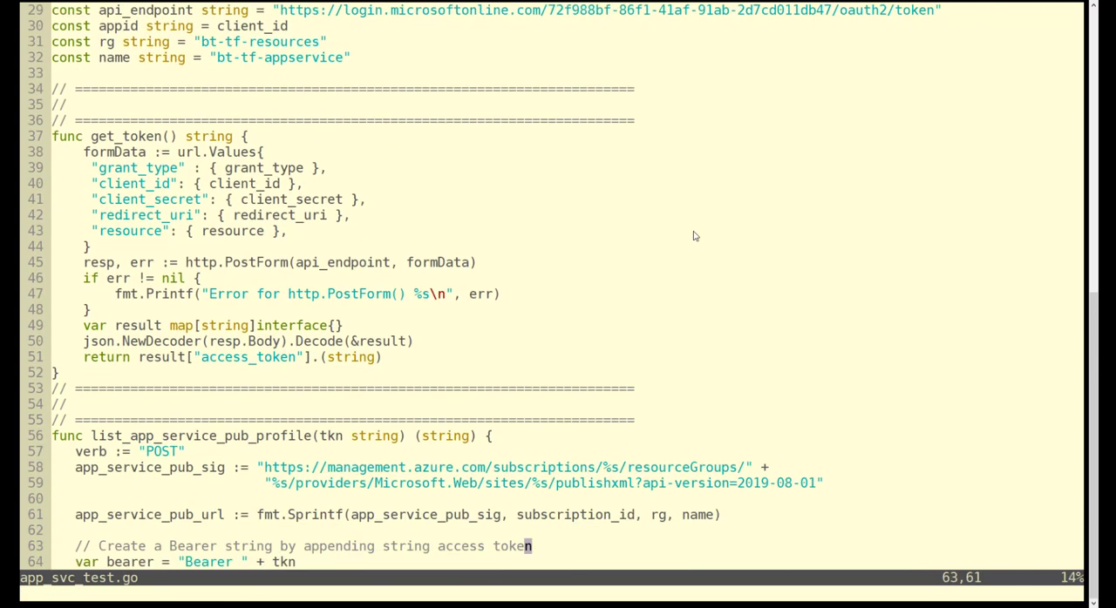
scroll(down, 3)
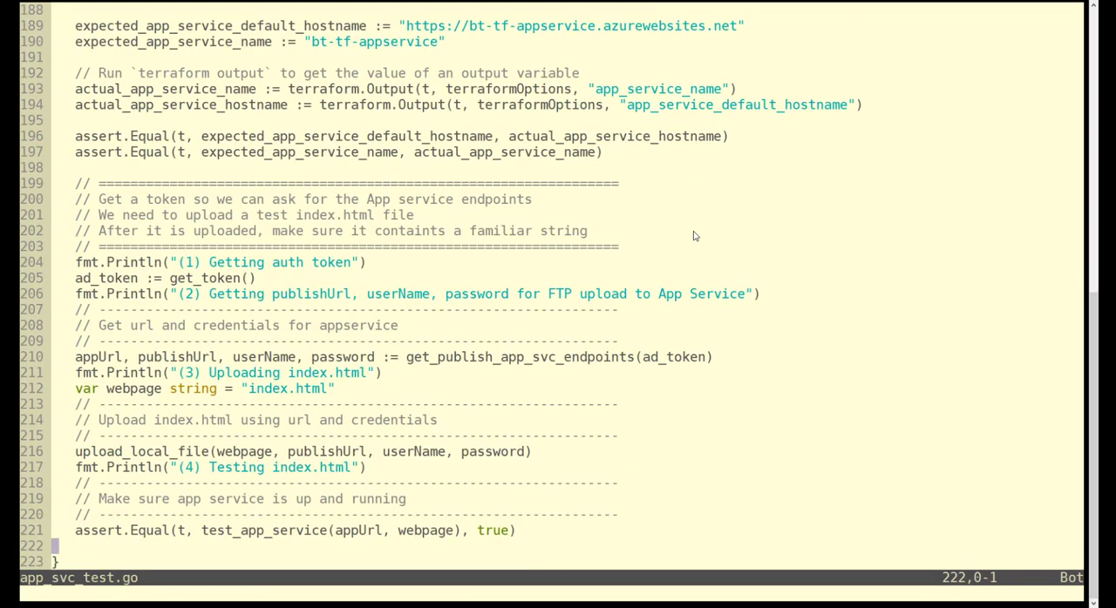
scroll(up, 3)
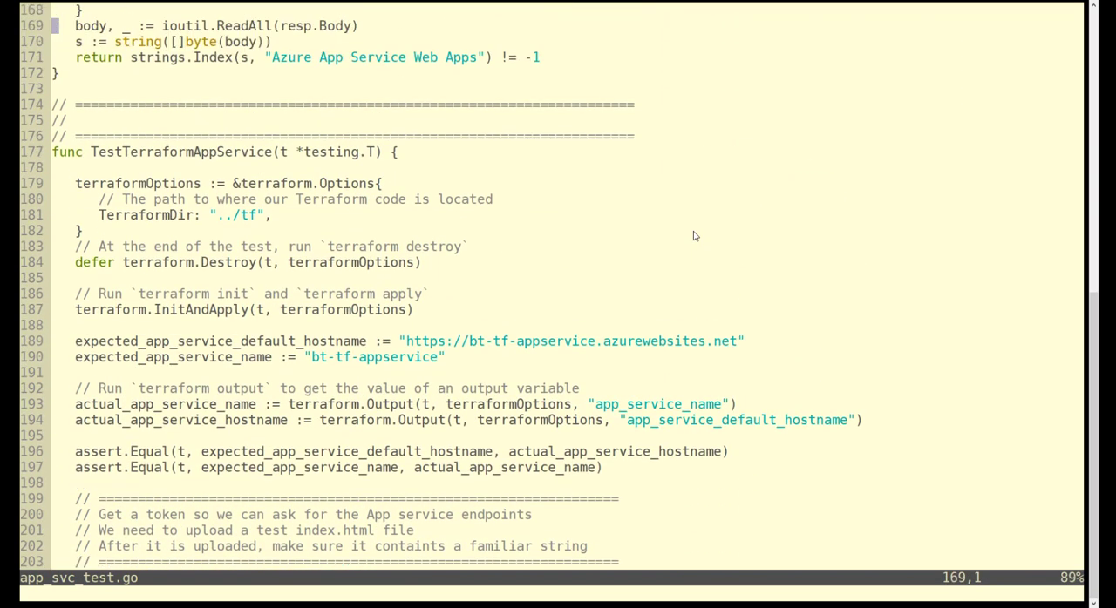
scroll(up, 3)
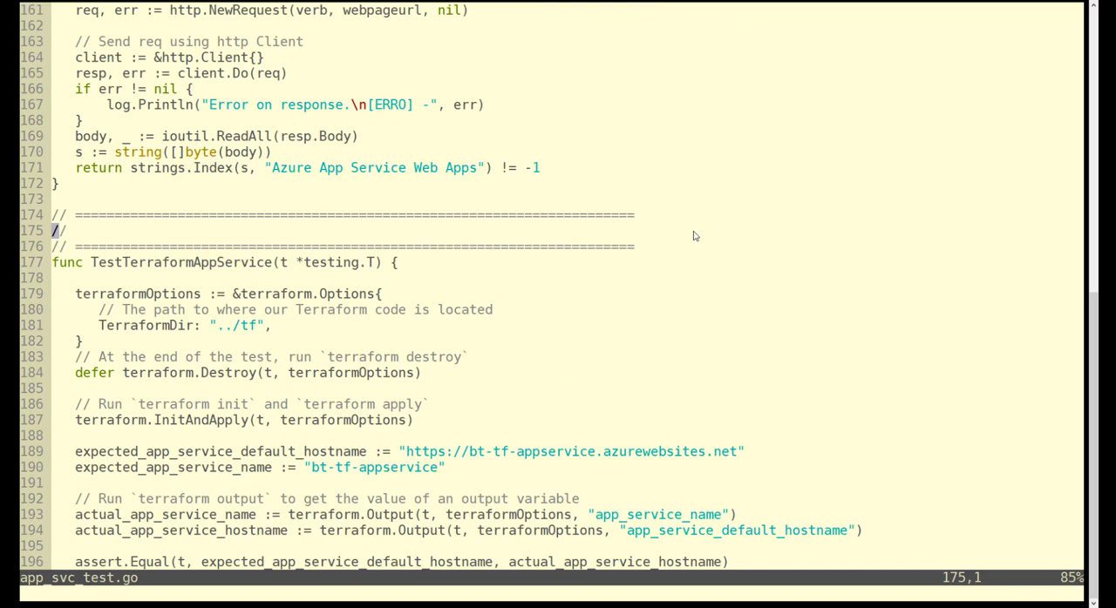
key(V)
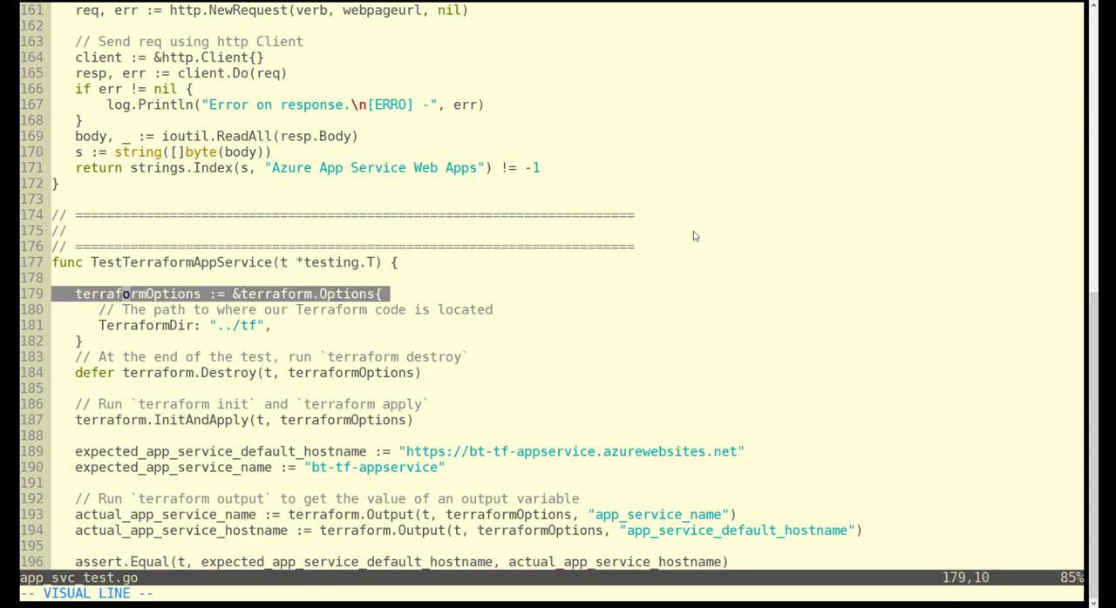
key(j)
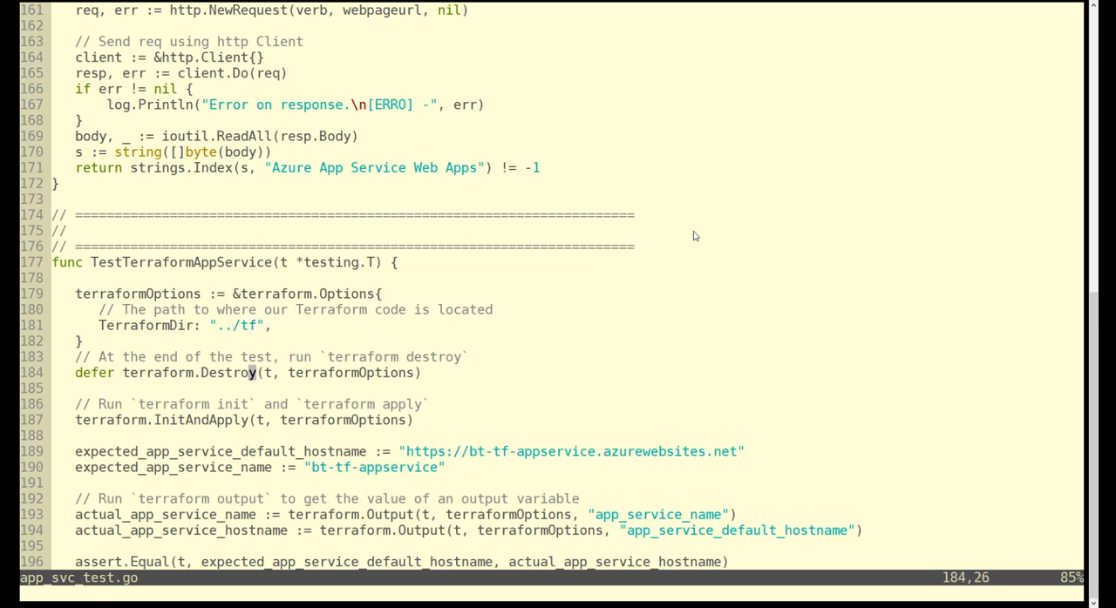
key(V)
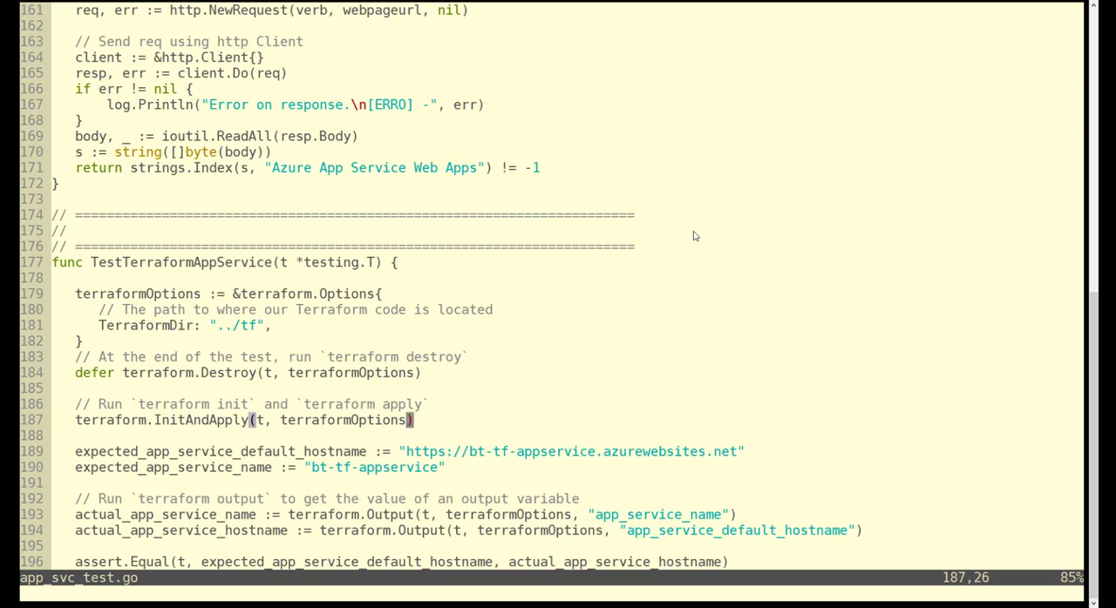
key(V)
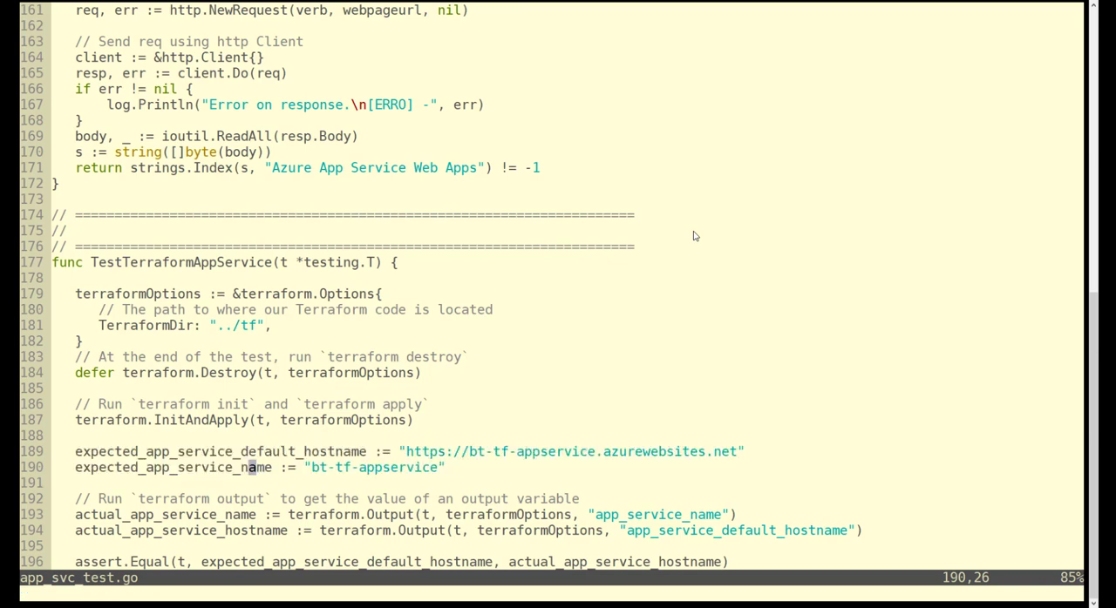
scroll(down, 3)
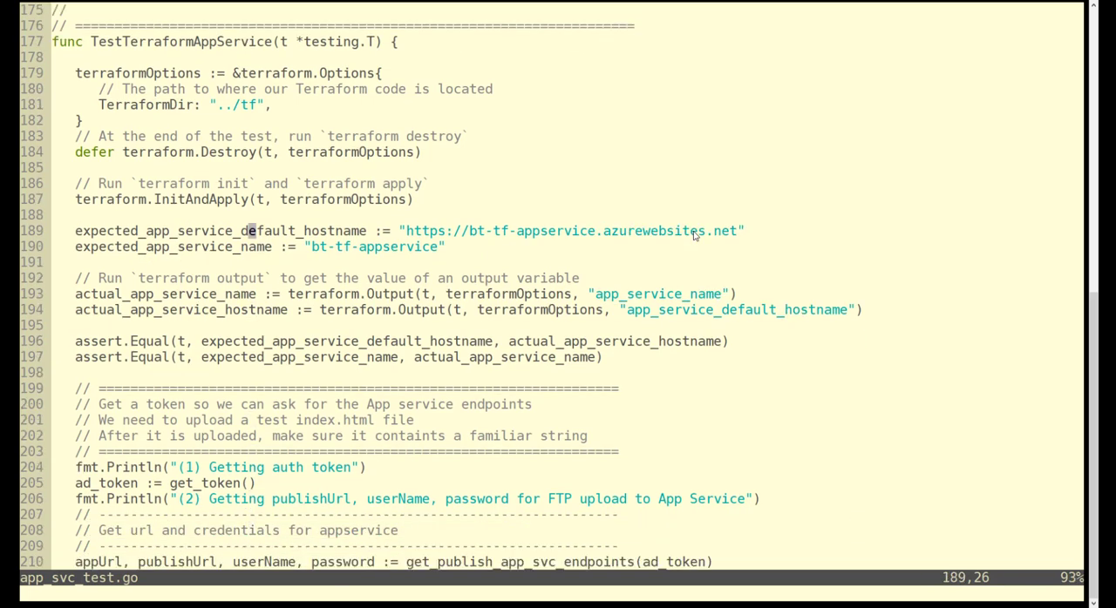
click(78, 279)
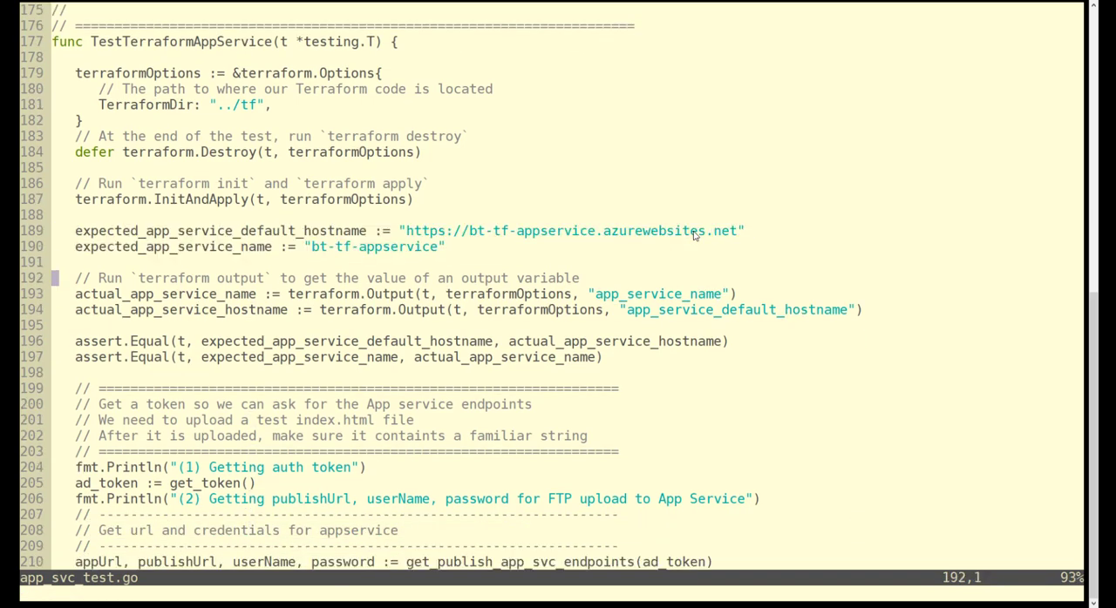
key(V)
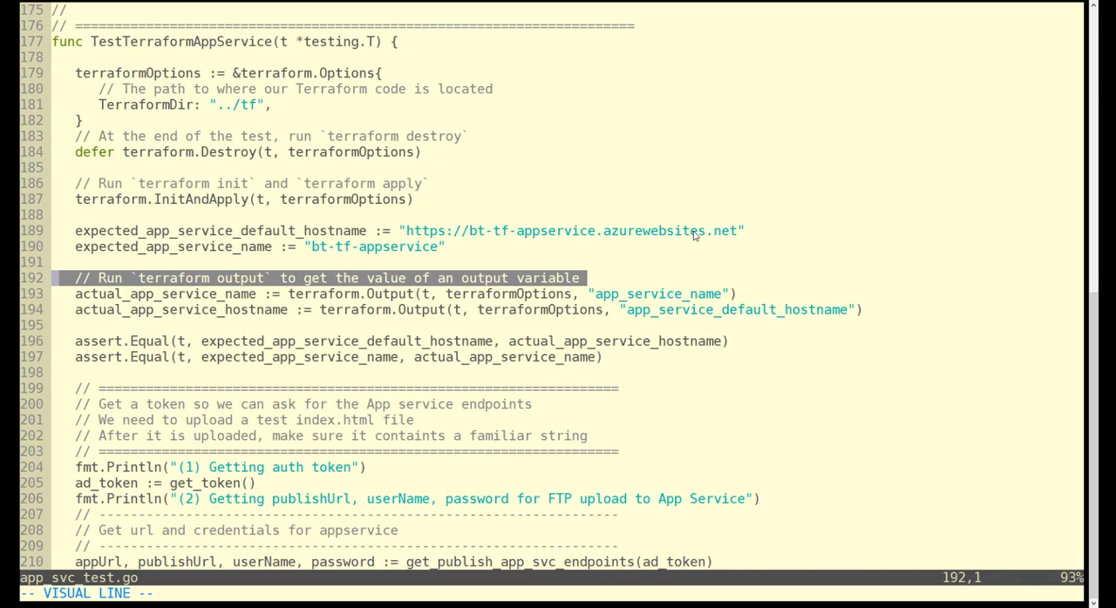
key(j)
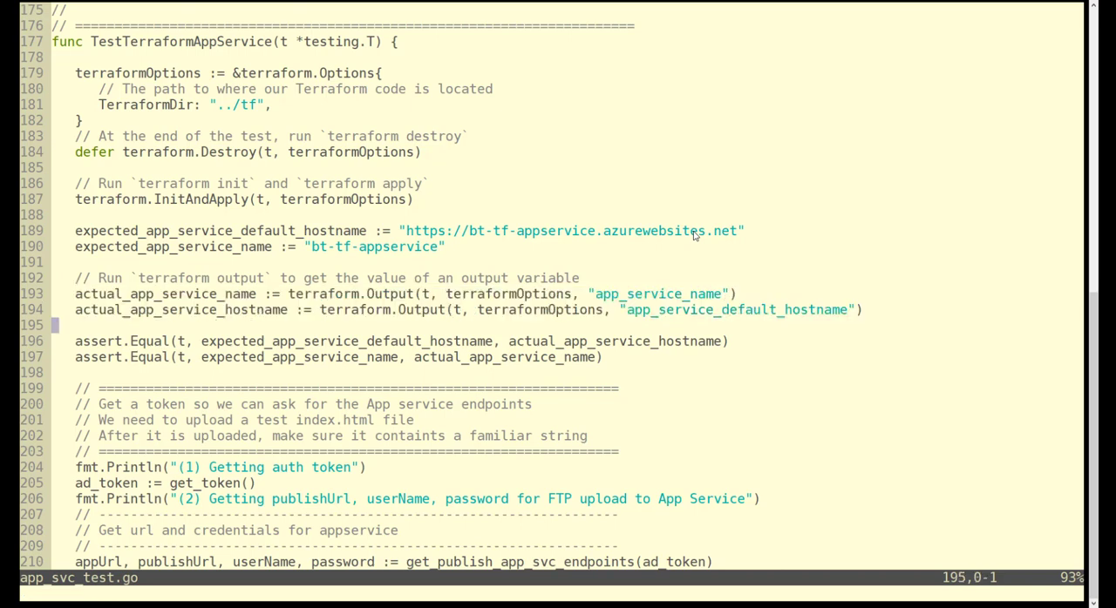
key(V)
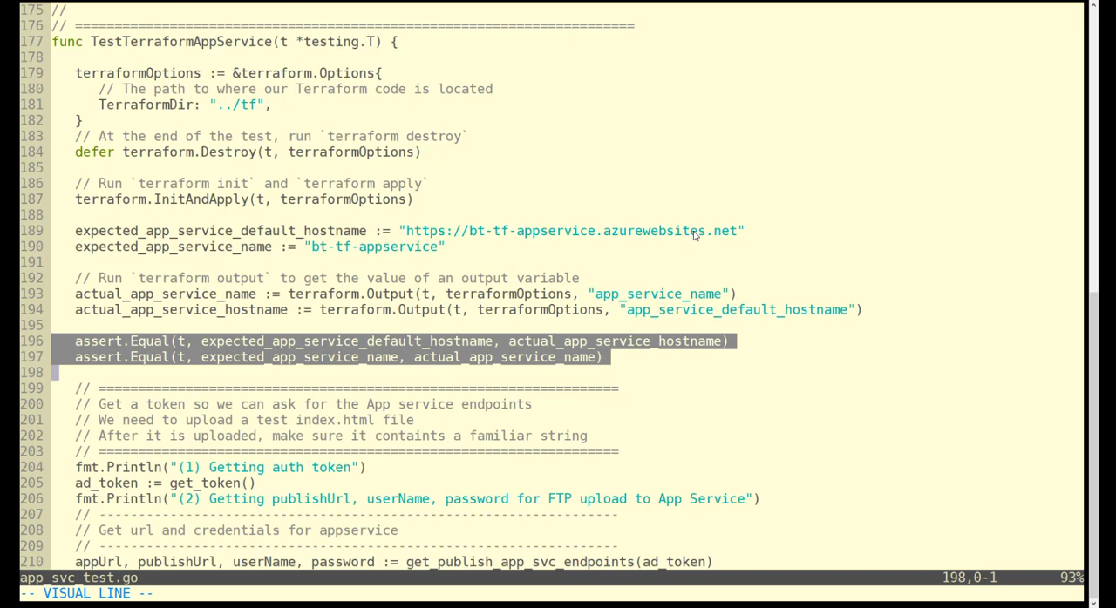
key(p)
text(//)
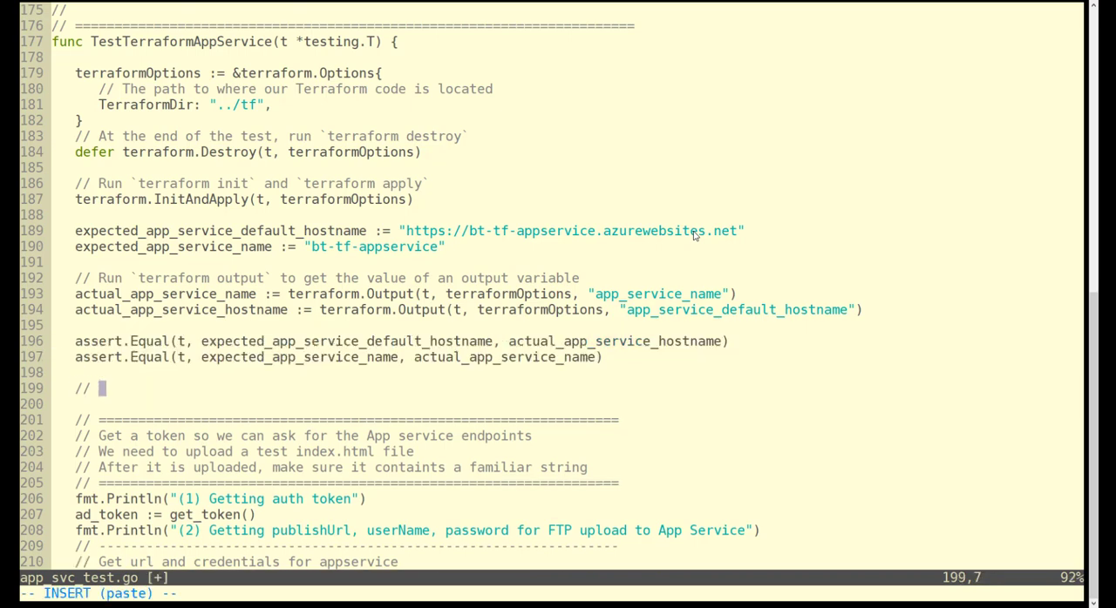
- Write the comment 'But the test on 196 and 197 is pretty limited. Let's truly test it.'
text(But the test on 196 an)
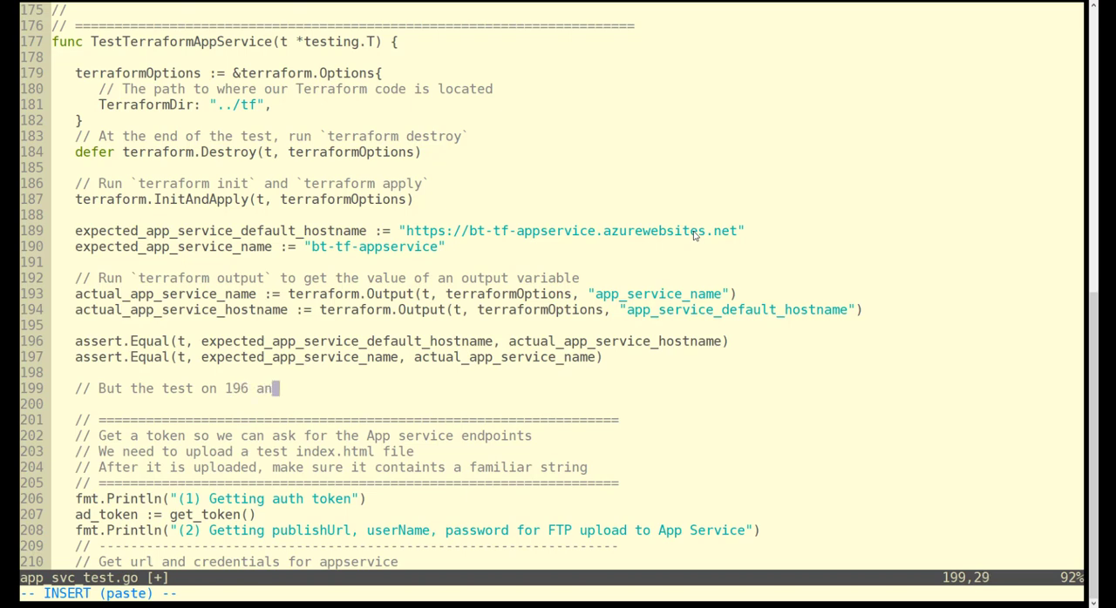
text(d 197 is pretty)
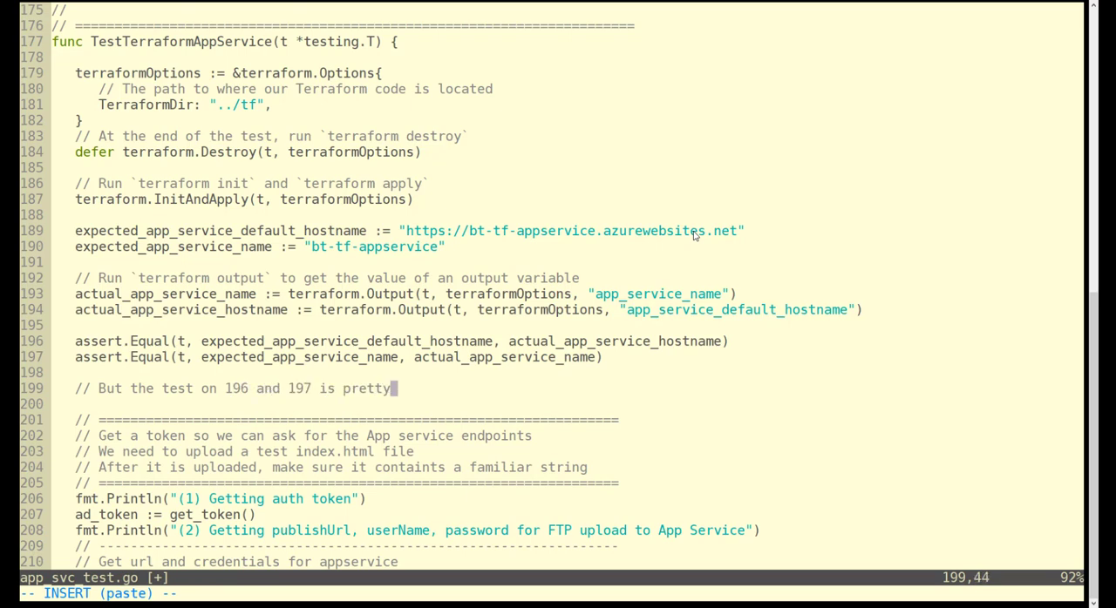
text(limited. Let's tru)
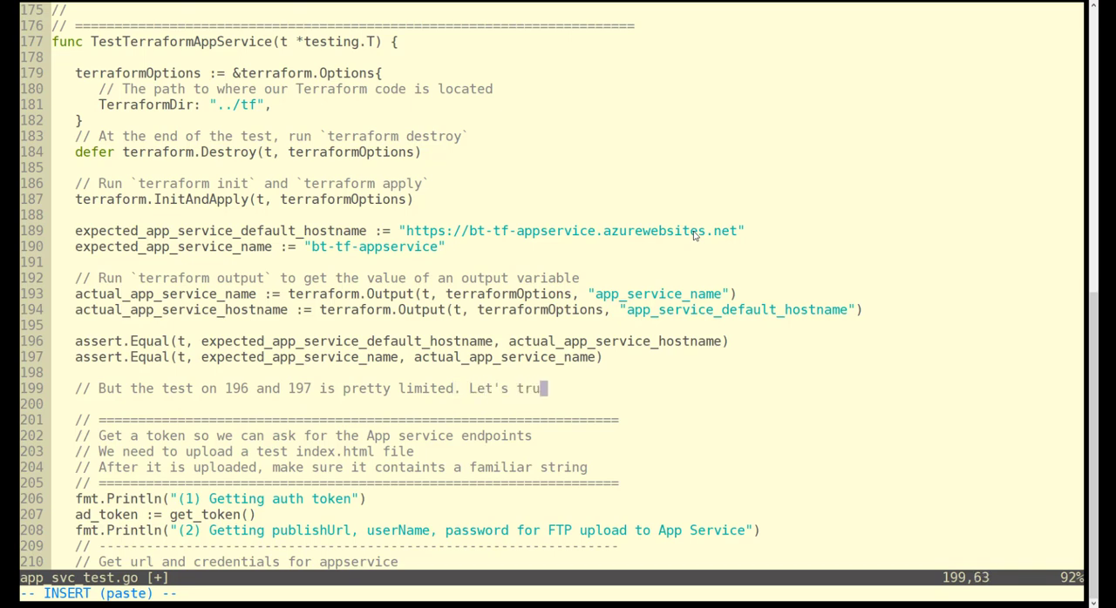
text(ly test it.)
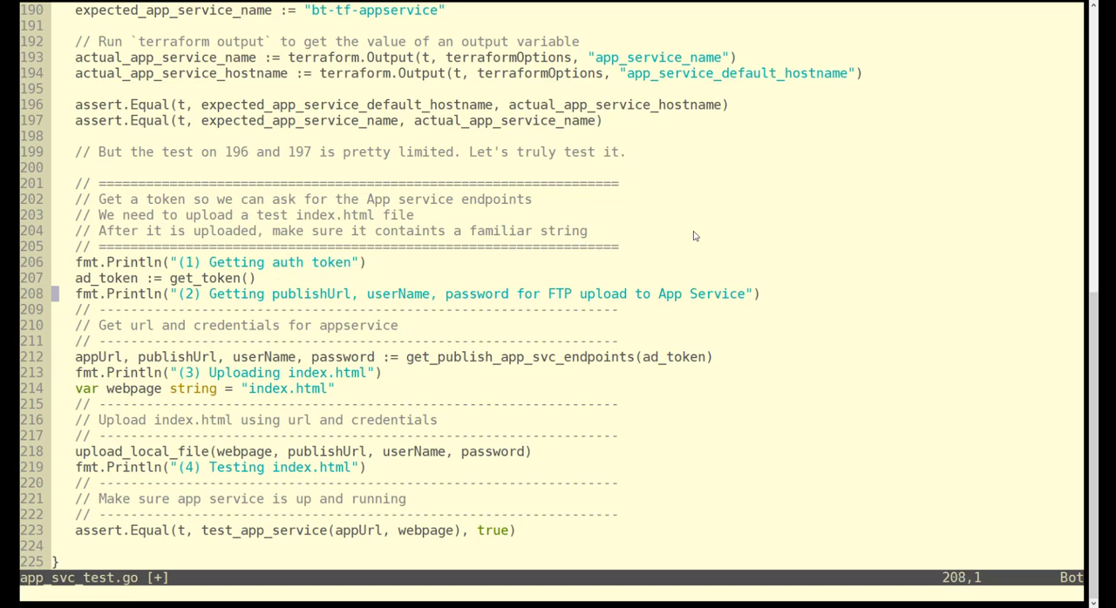
- Add the comment '// Uses the Azure REST API' after the token line, then search for get_publish
key(V)
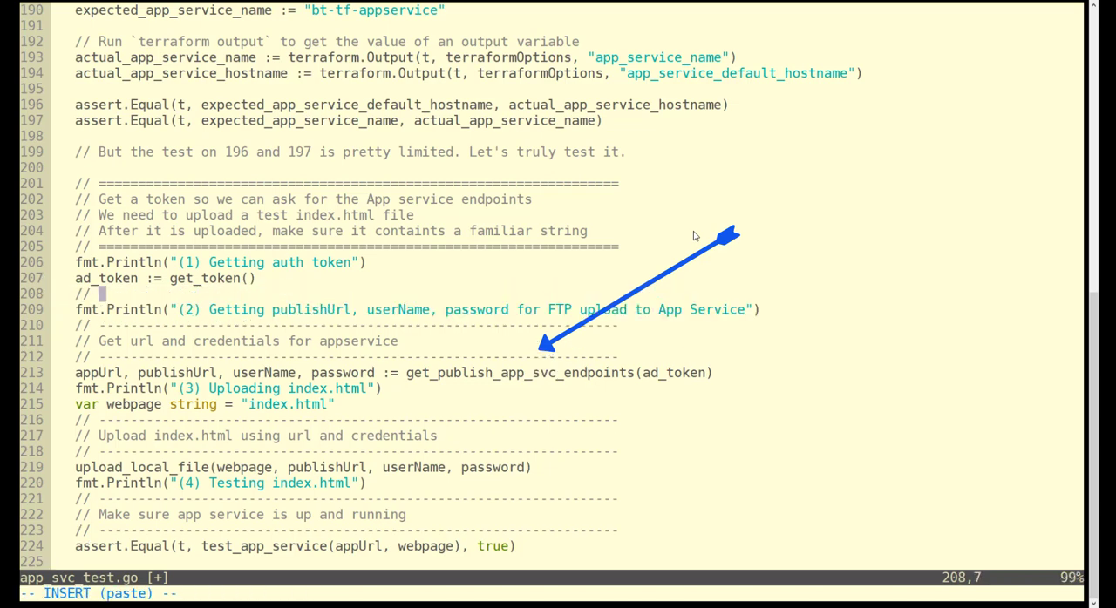
text(// Uses the Azure REST API)
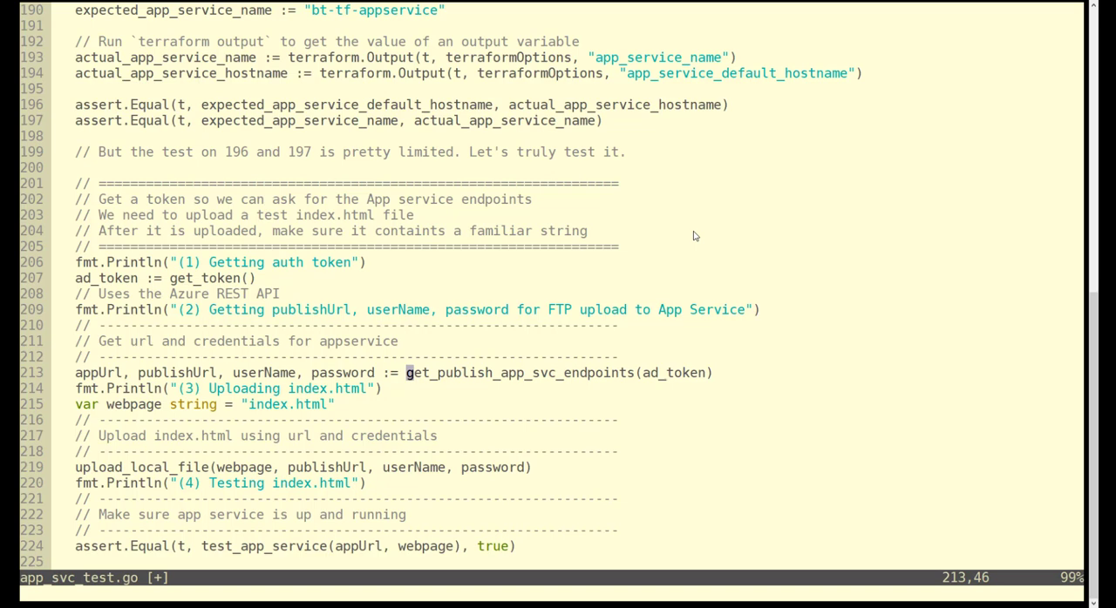
key(v)
text(/get)
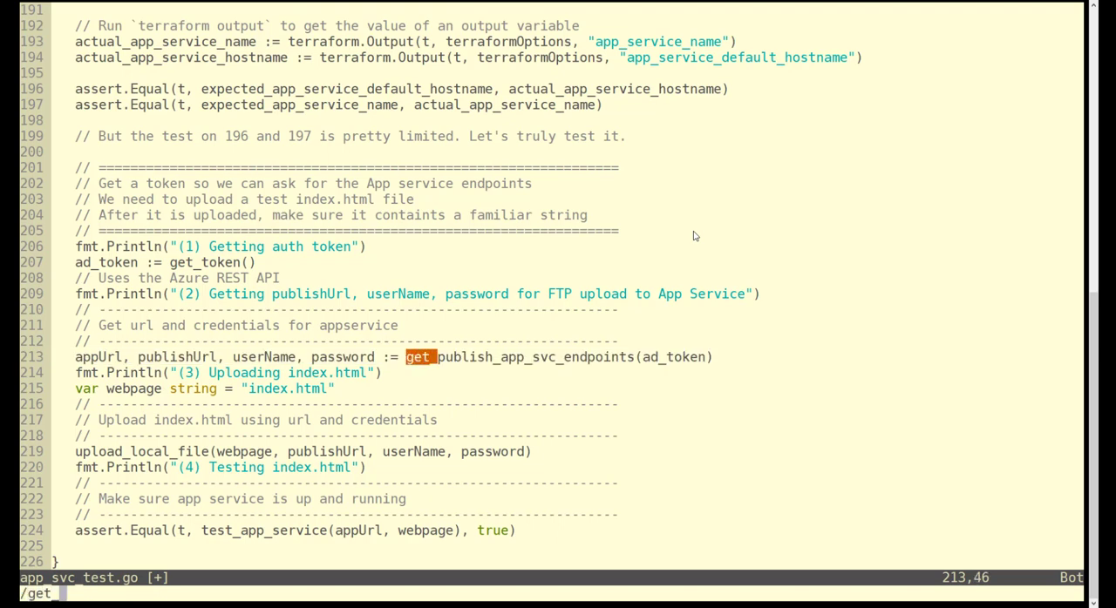
text(_publish)
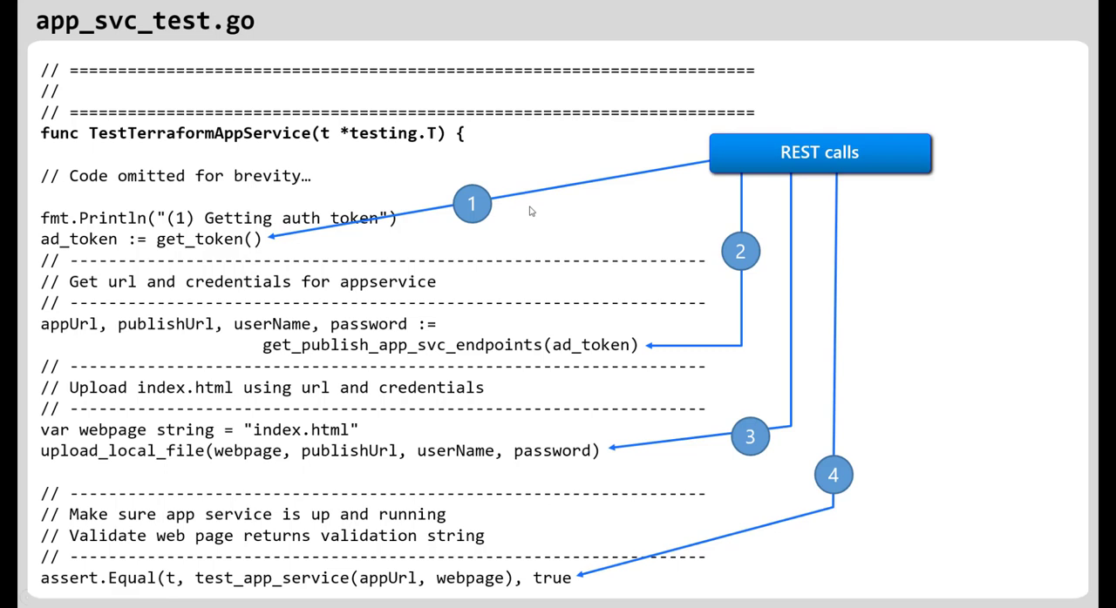
mouse_move(403, 143)
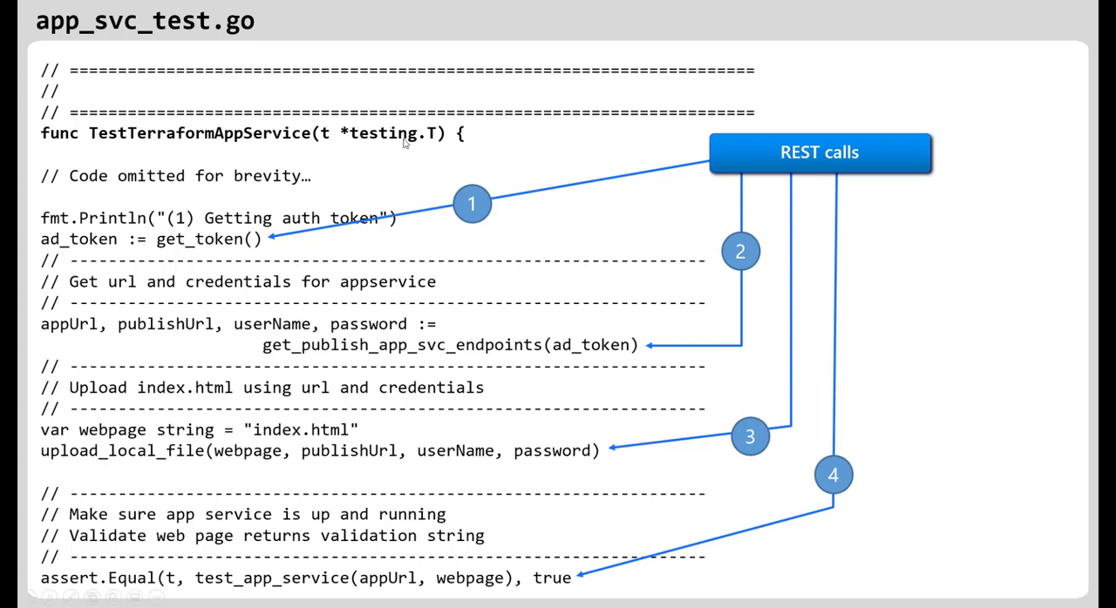
mouse_move(449, 230)
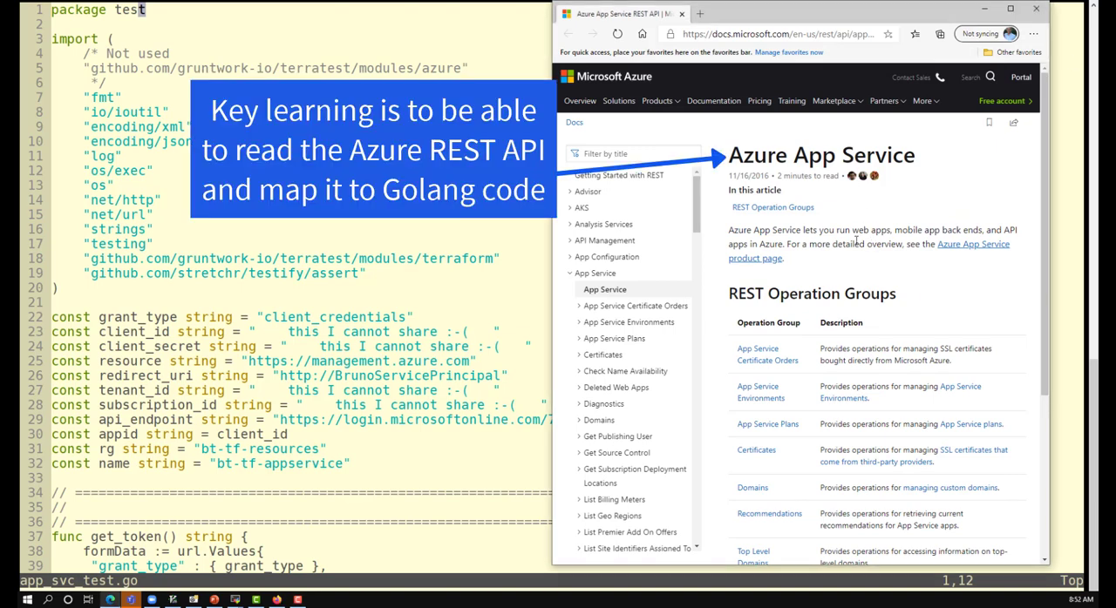
- Reach the List Publishing Profile Xml With Secrets page in the Web Apps docs navigation
scroll(down, 3)
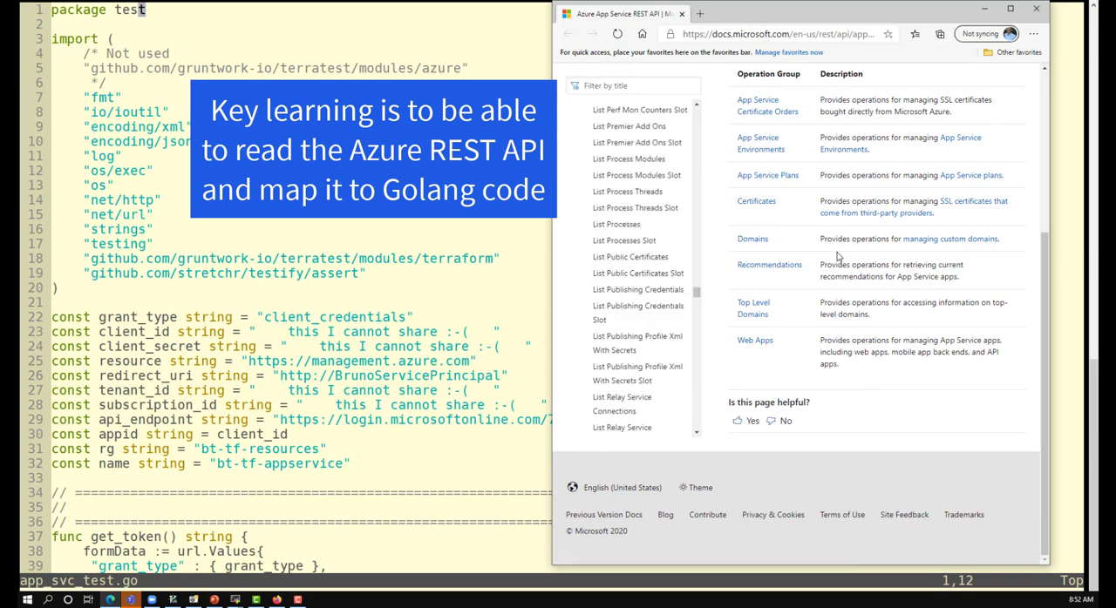
click(638, 342)
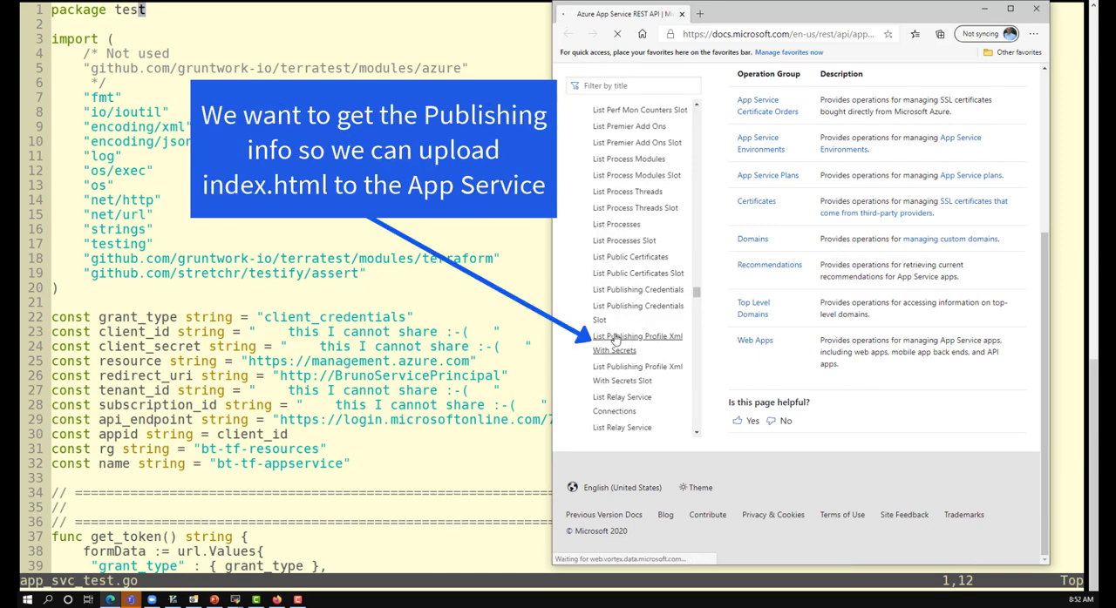
click(638, 342)
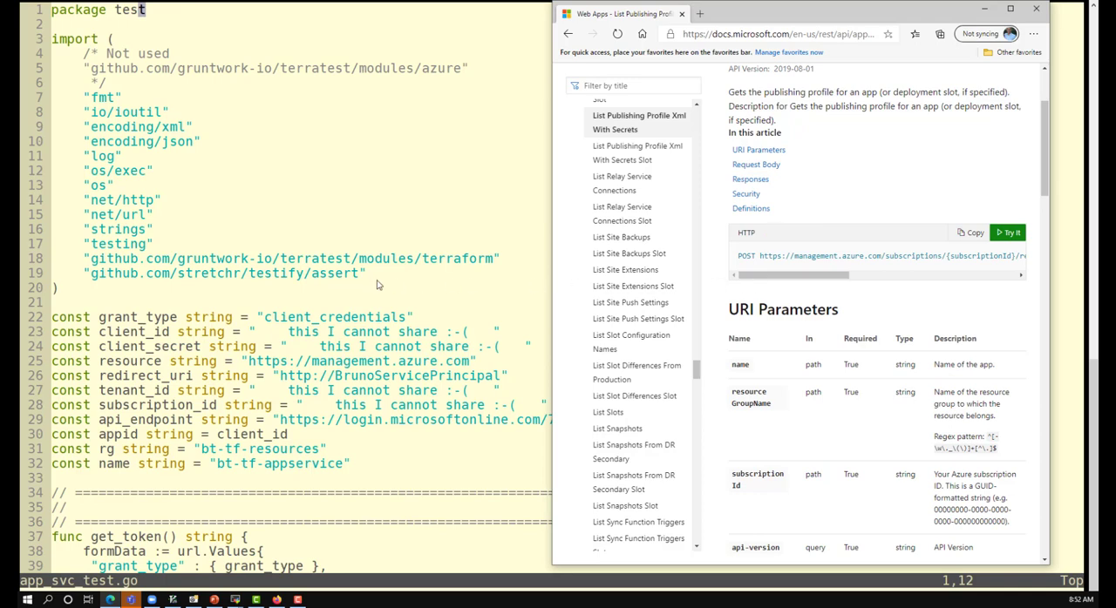
scroll(down, 3)
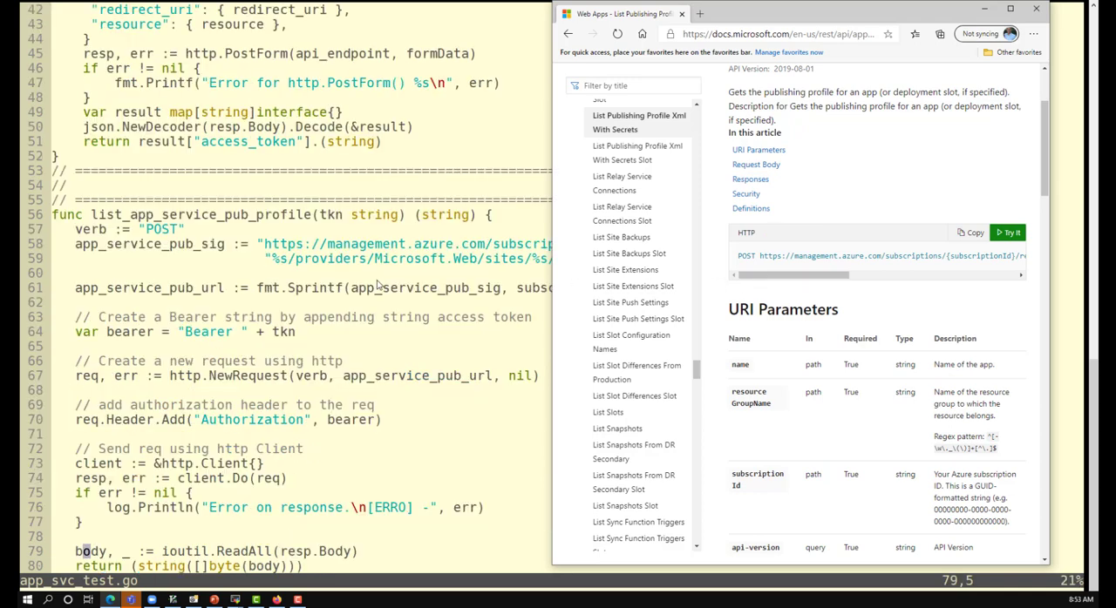
- Bring vim to the front to compare the documented POST publishxml URL with app_service_pub_sig
click(972, 234)
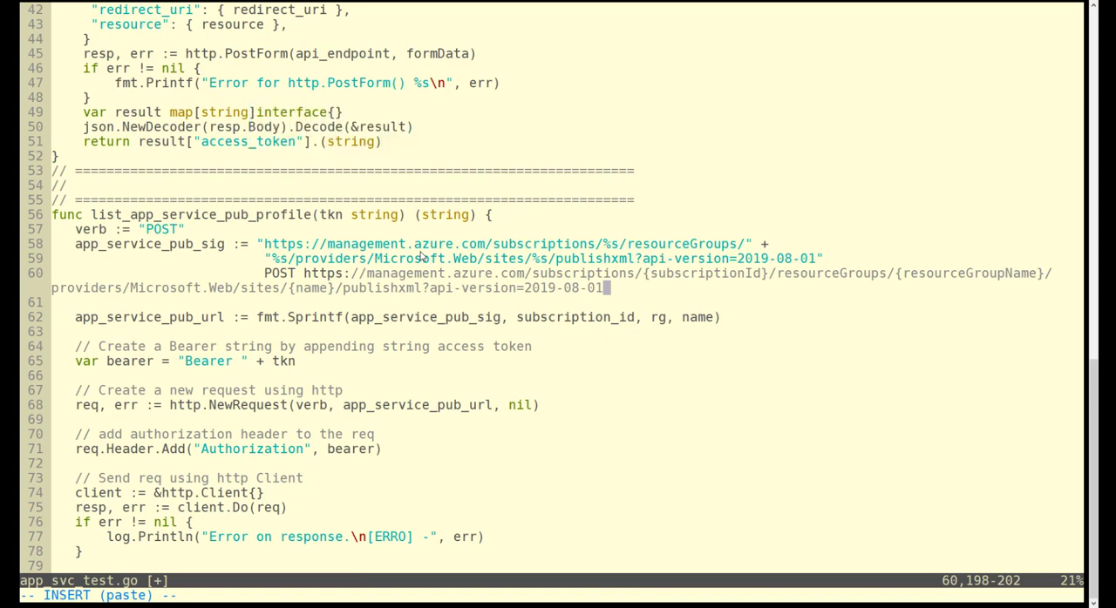
mouse_move(689, 275)
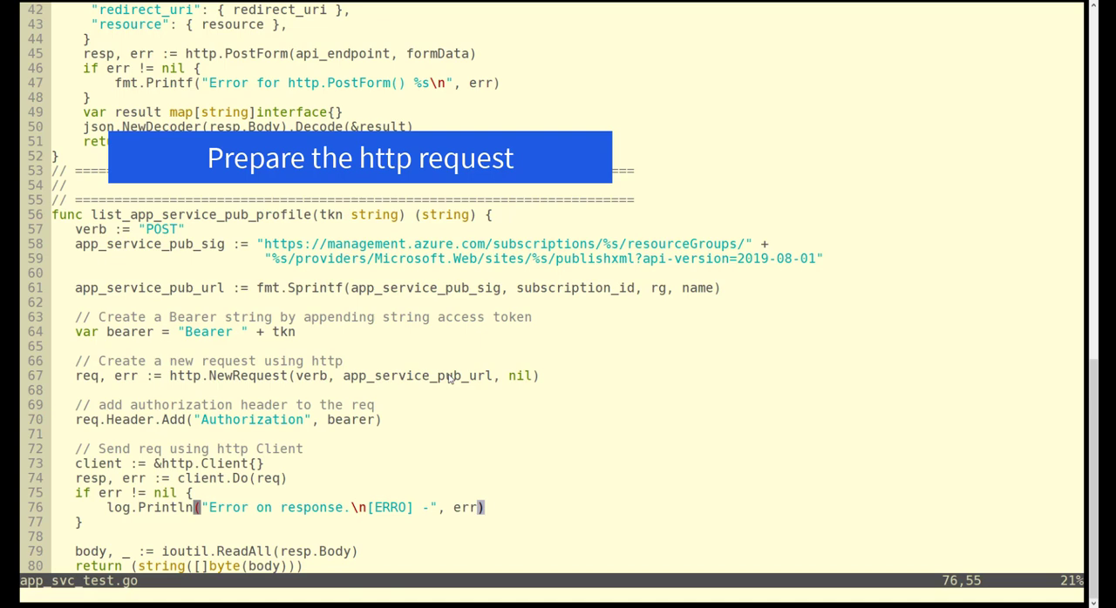
scroll(down, 3)
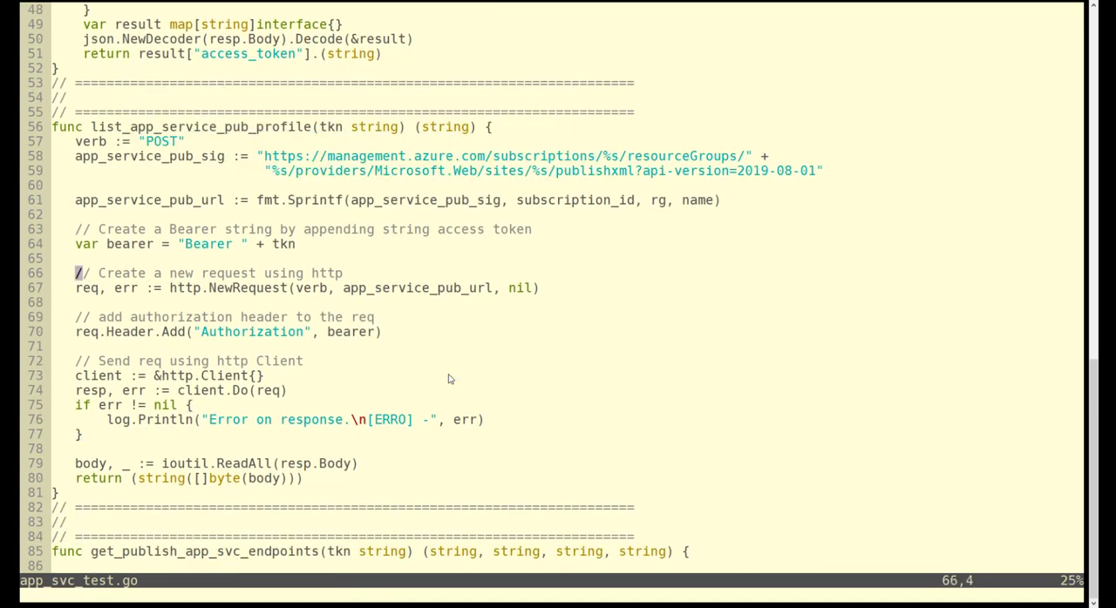
key(V)
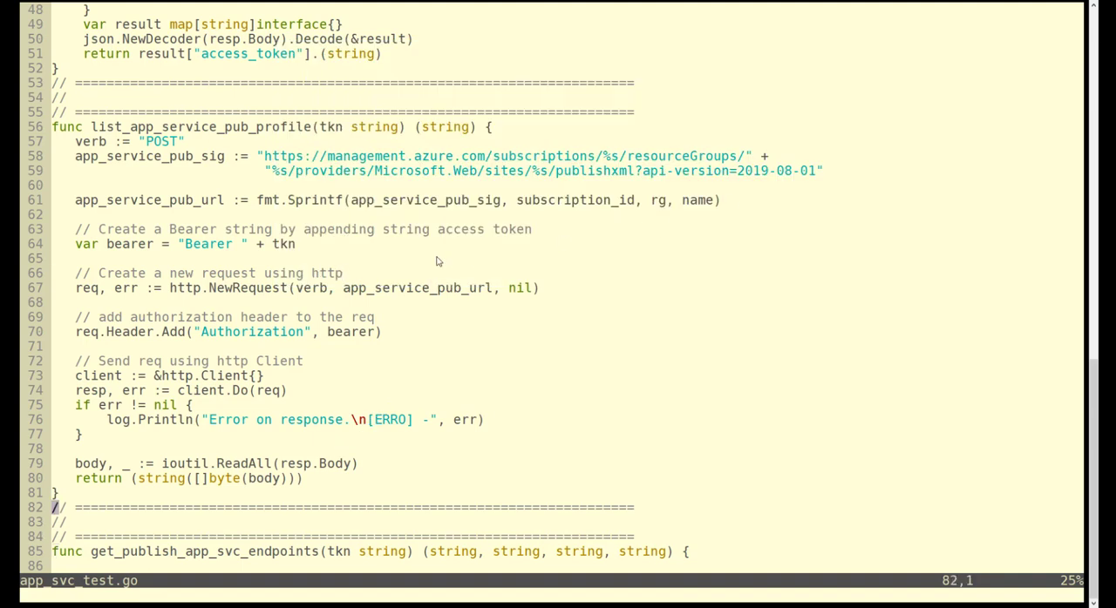
scroll(down, 3)
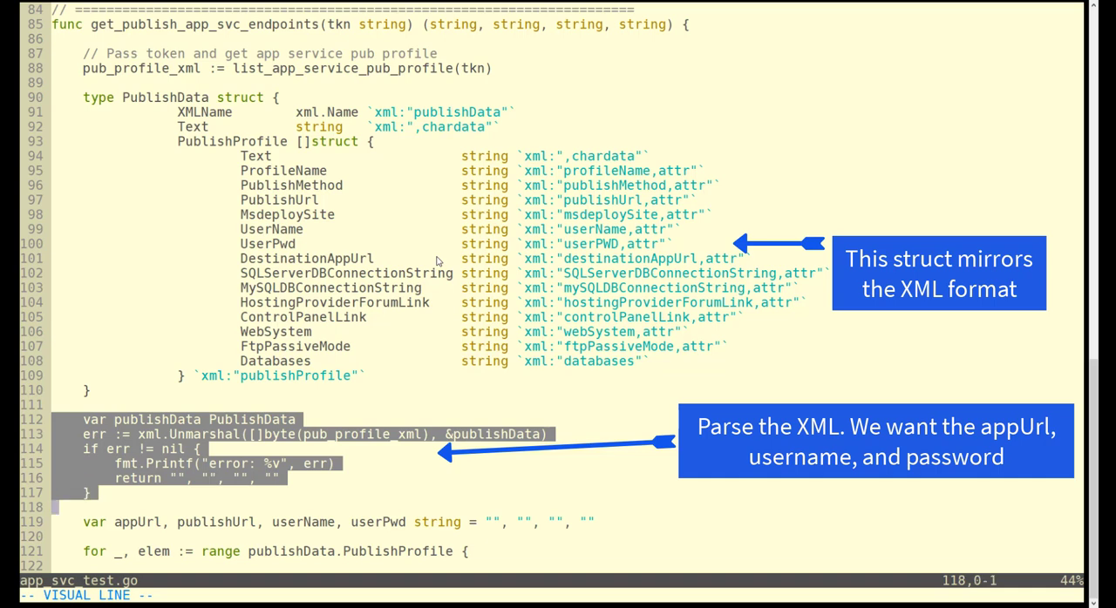
- Walk through get_publish_app_svc_endpoints' parsing loop and credential assignments for appUrl, username and password
scroll(down, 3)
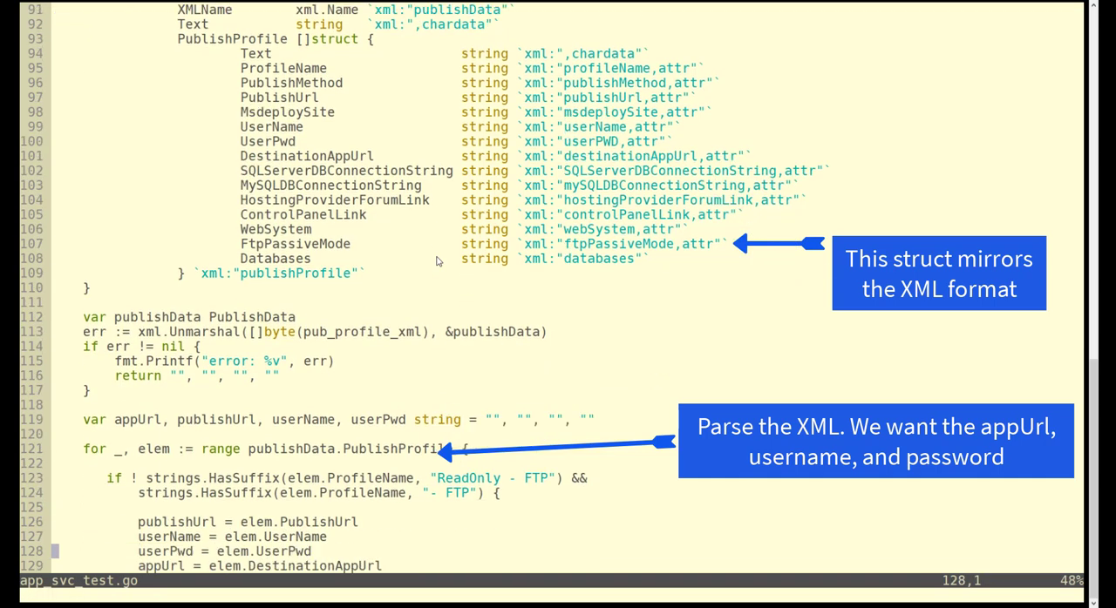
scroll(down, 3)
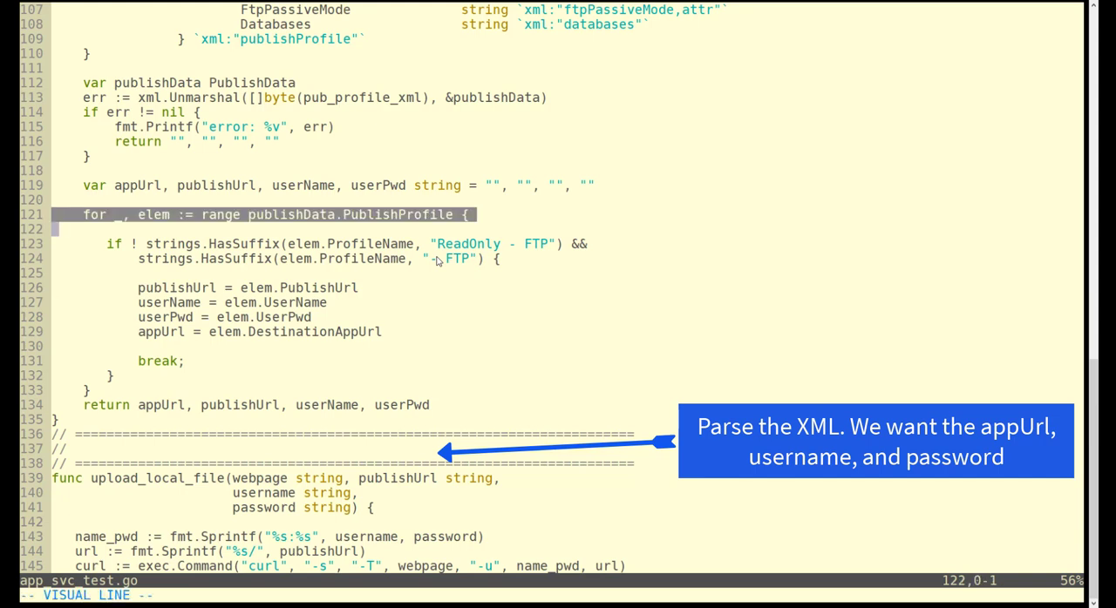
key(j)
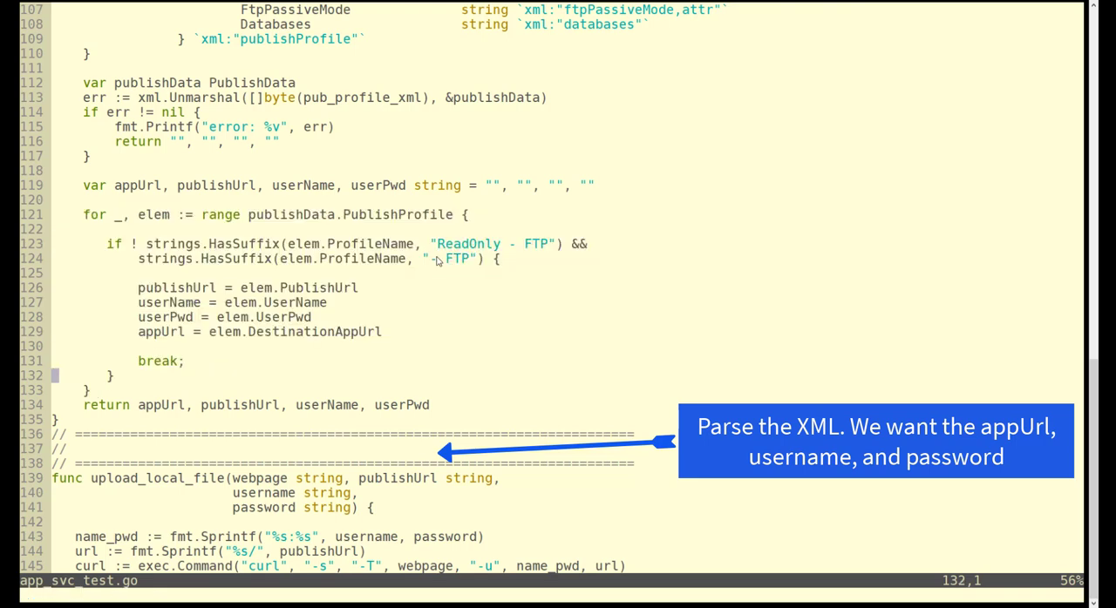
key(V)
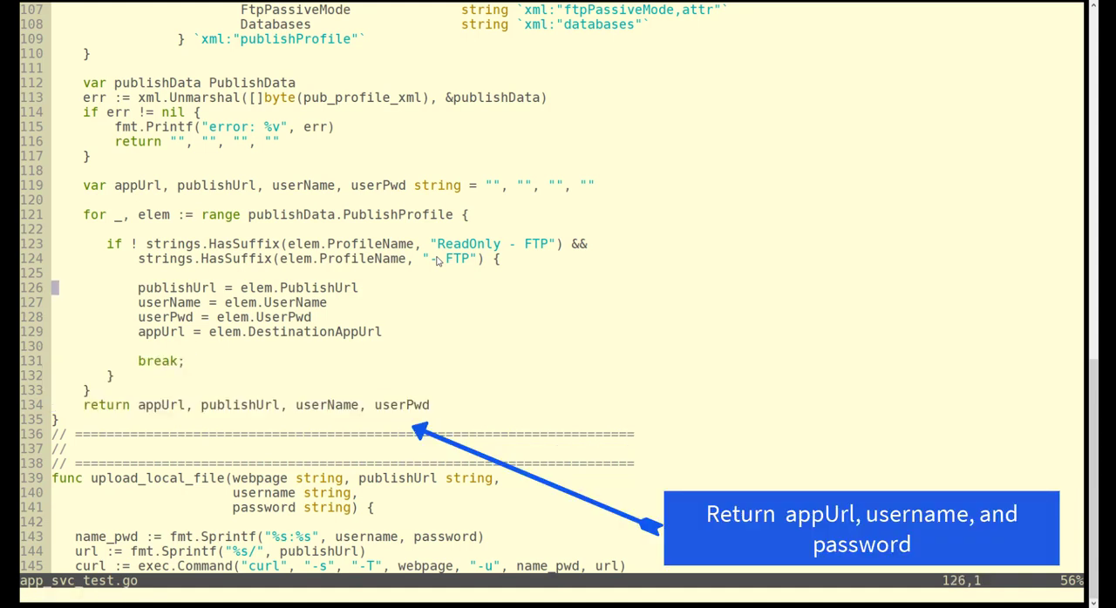
key(V)
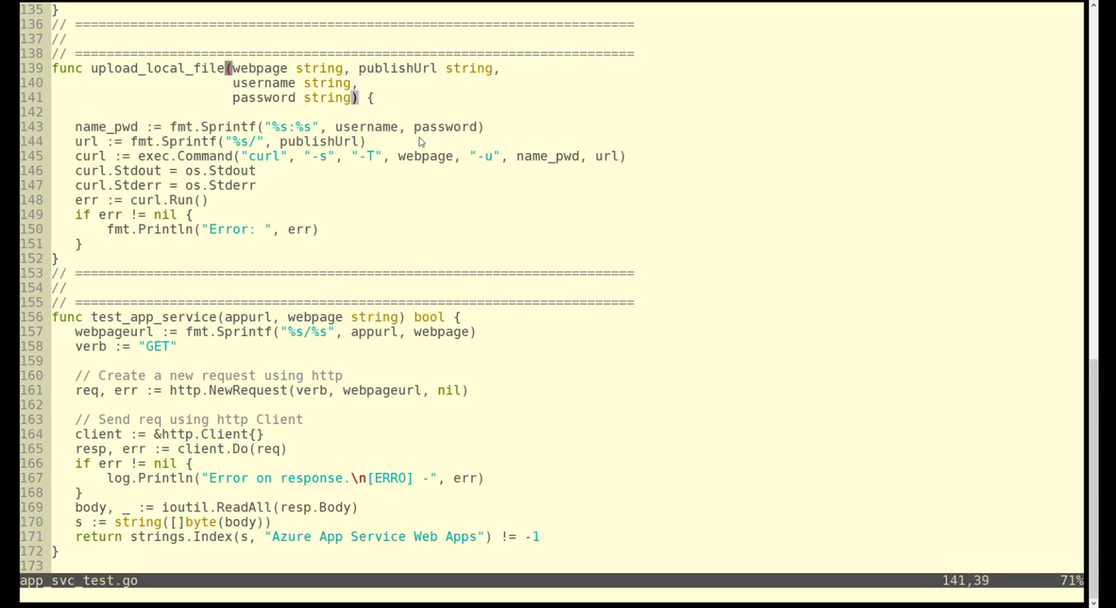
- Highlight upload_local_file's curl run call and the test_app_service function header
key(V)
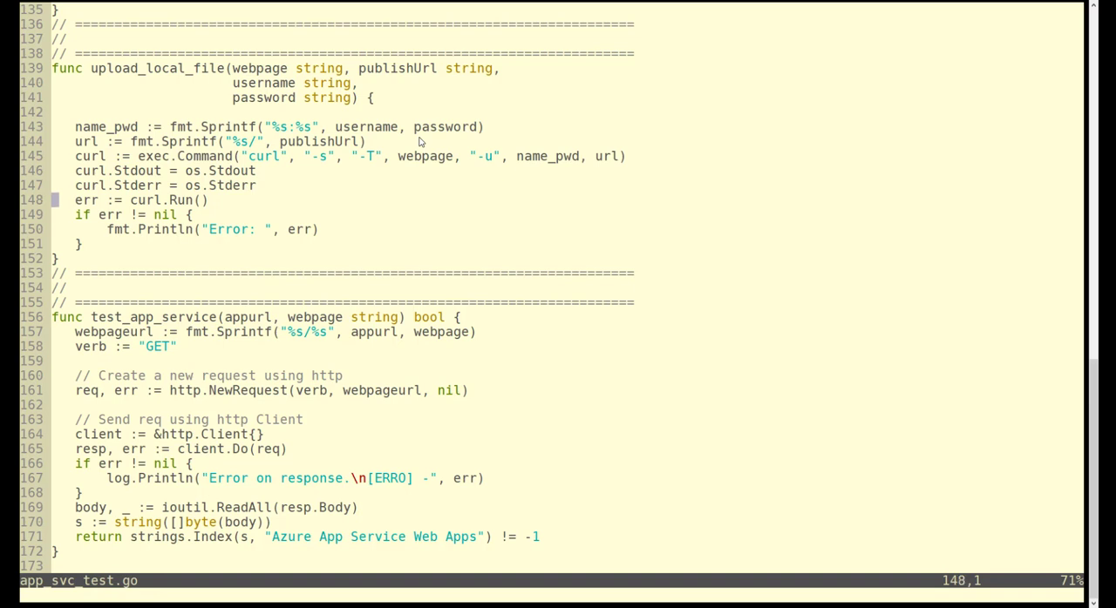
key(V)
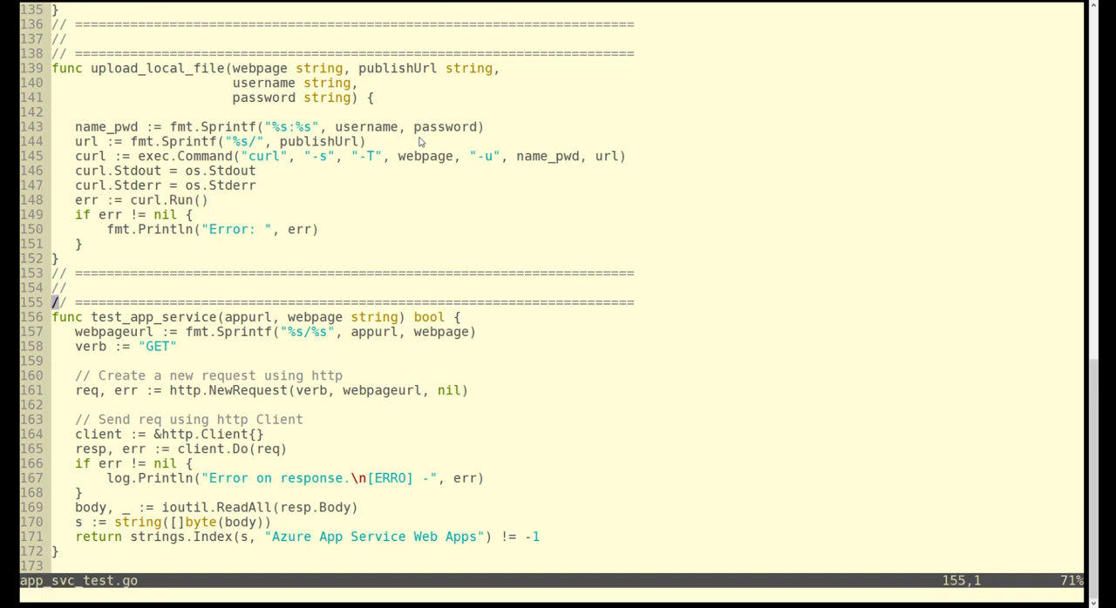
key(V)
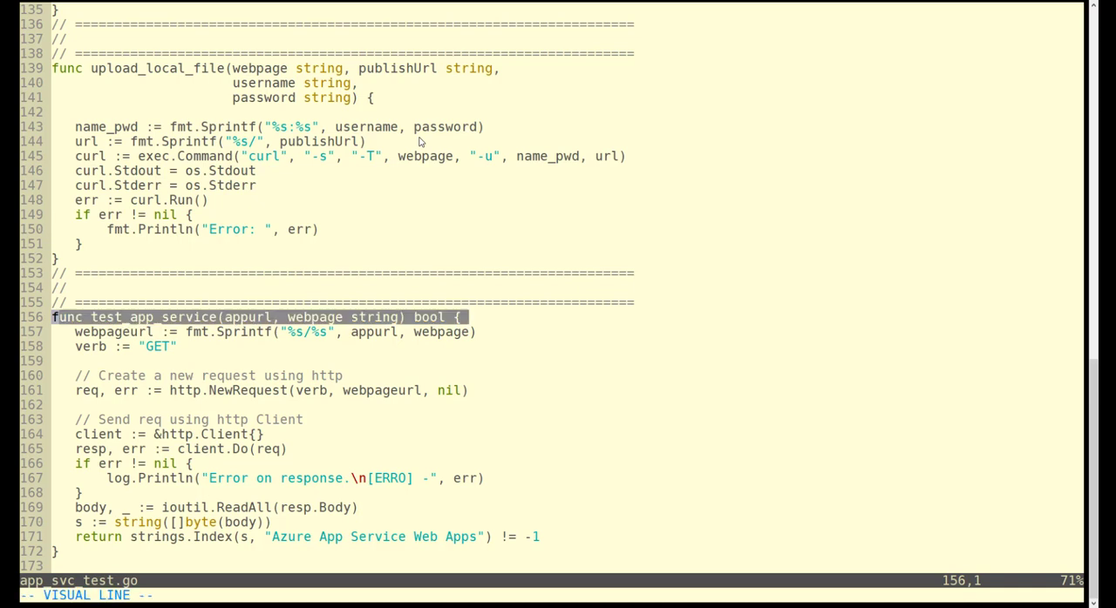
key(Escape)
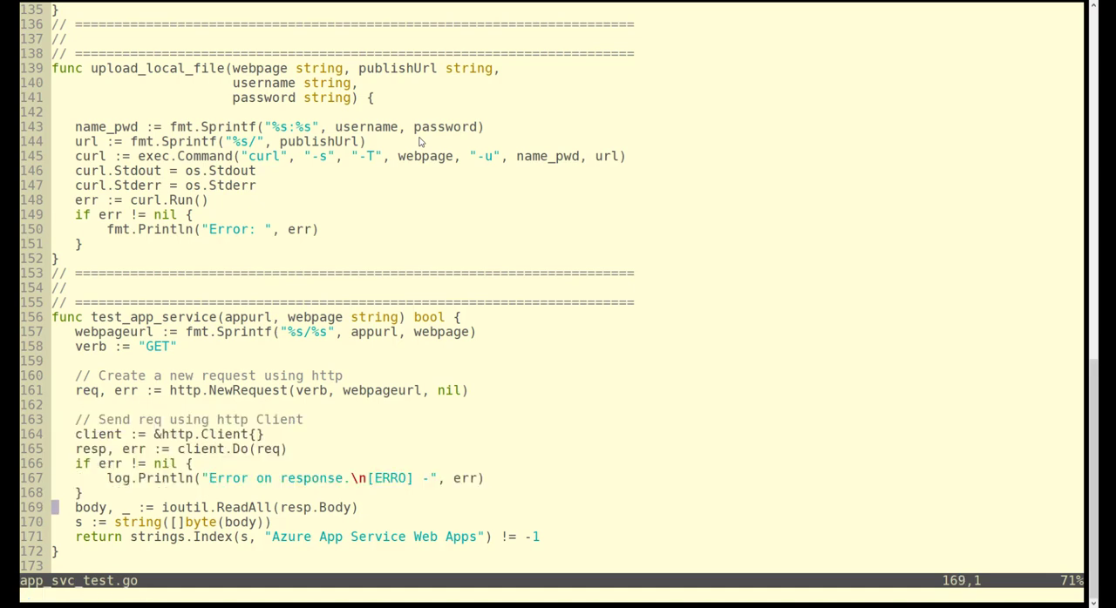
- Highlight the check for 'Azure App Service Web Apps' and prepare to edit index.html
key(V)
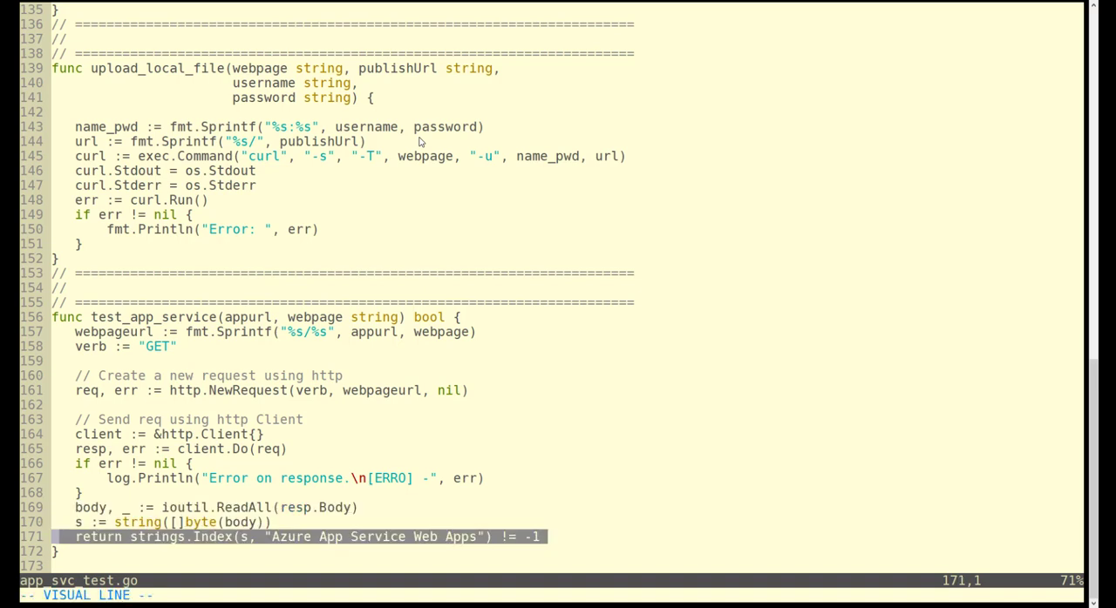
key(Escape)
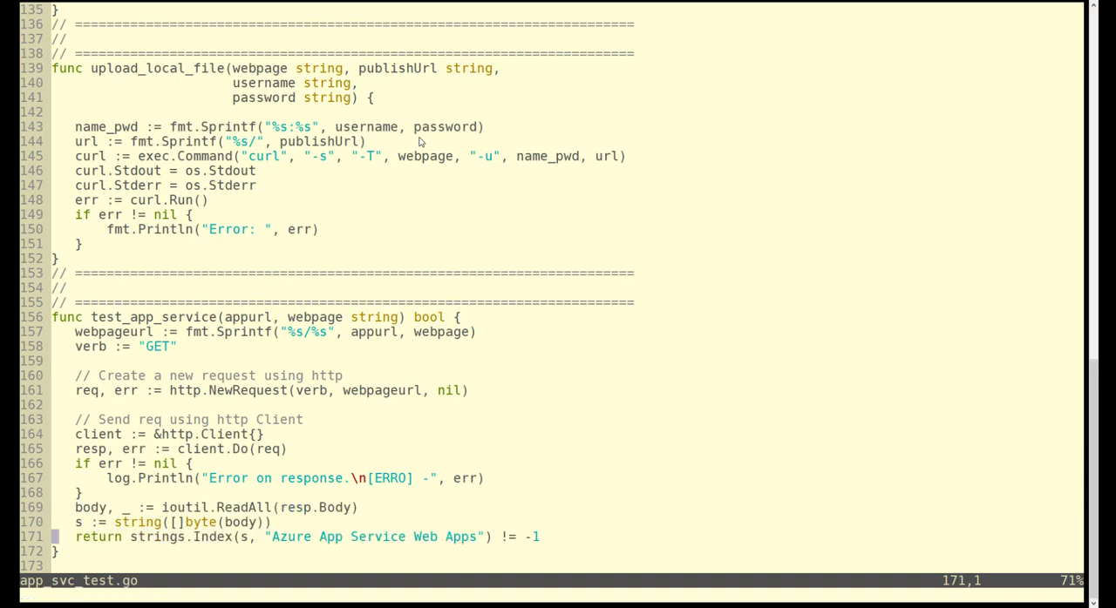
text(:e index.html)
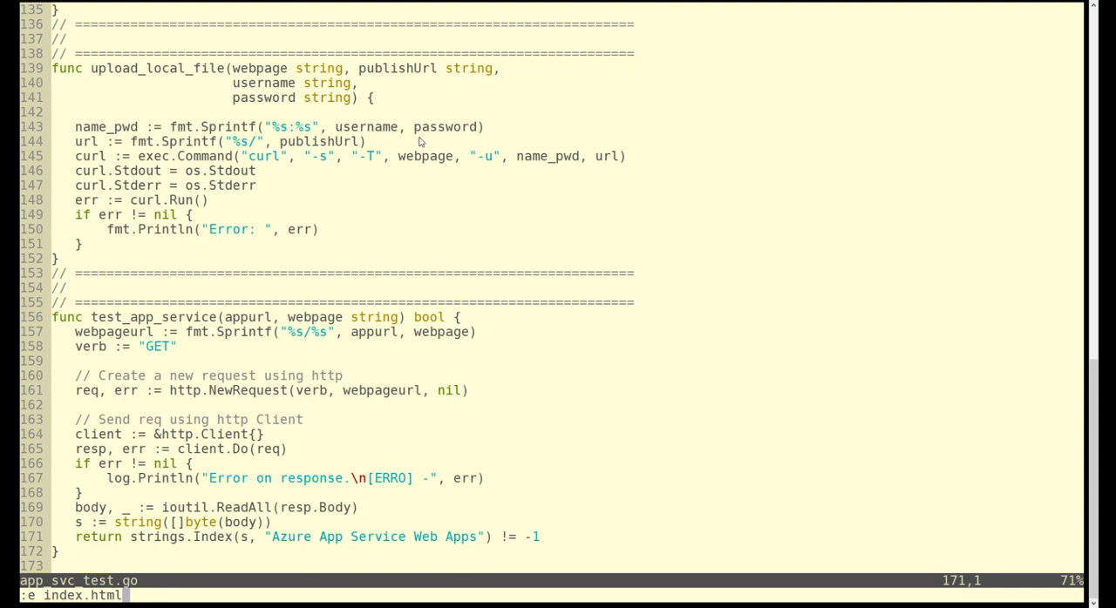
- View index.html's 'Azure App Service Web Apps' heading, then quit it back to app_svc_test.go
key(Return)
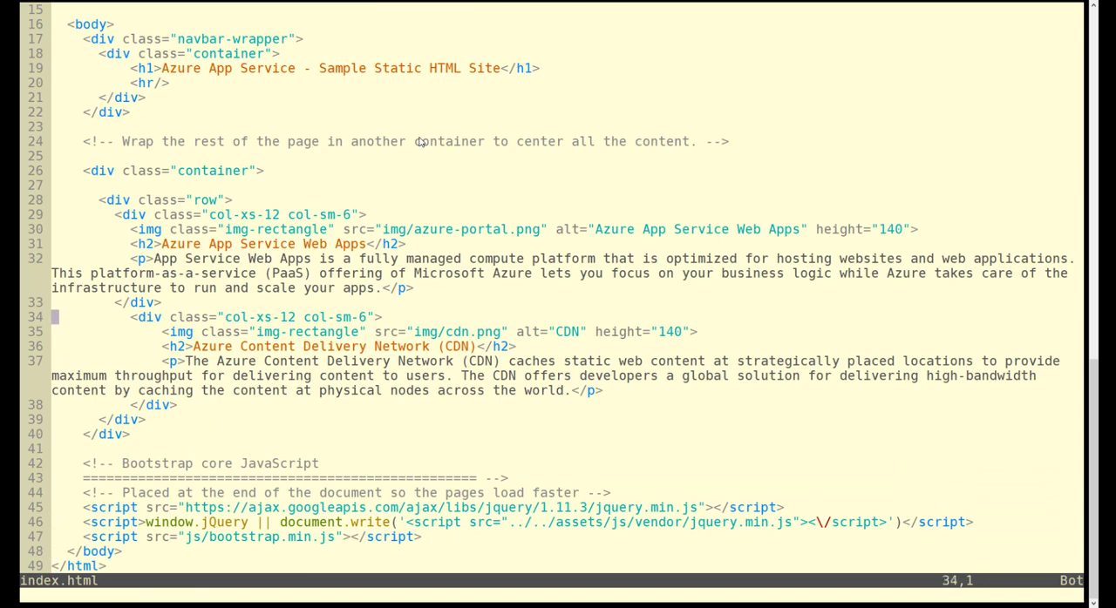
scroll(up, 3)
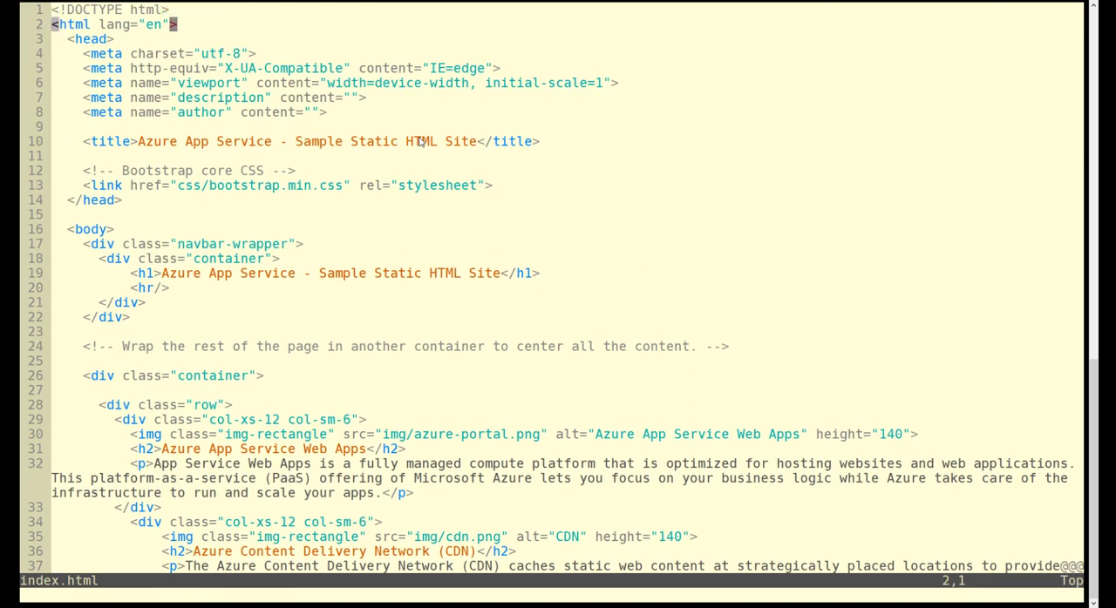
click(143, 272)
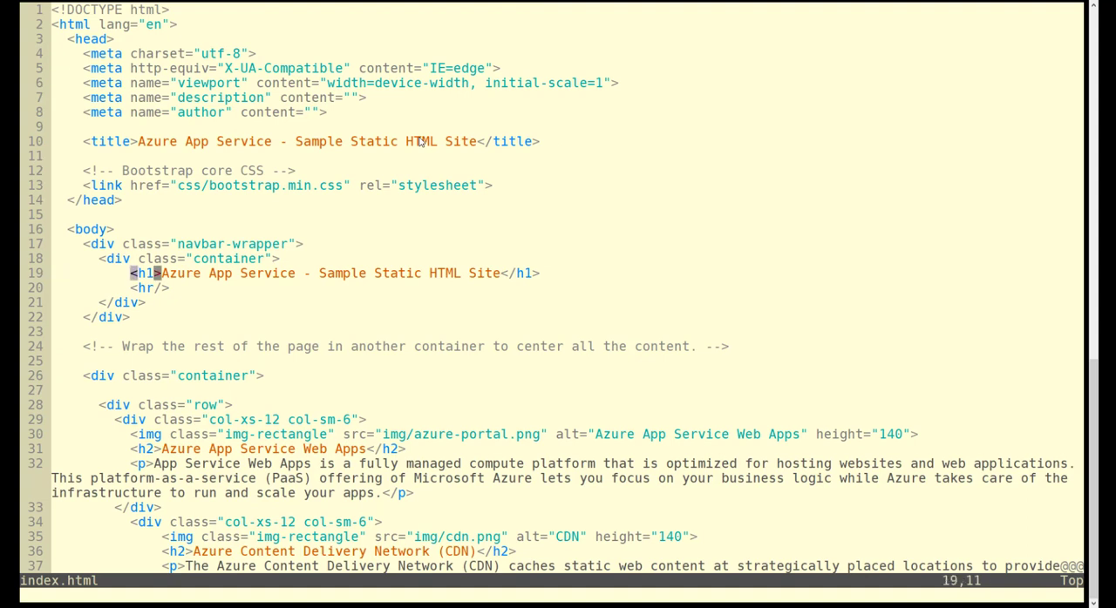
mouse_move(157, 271)
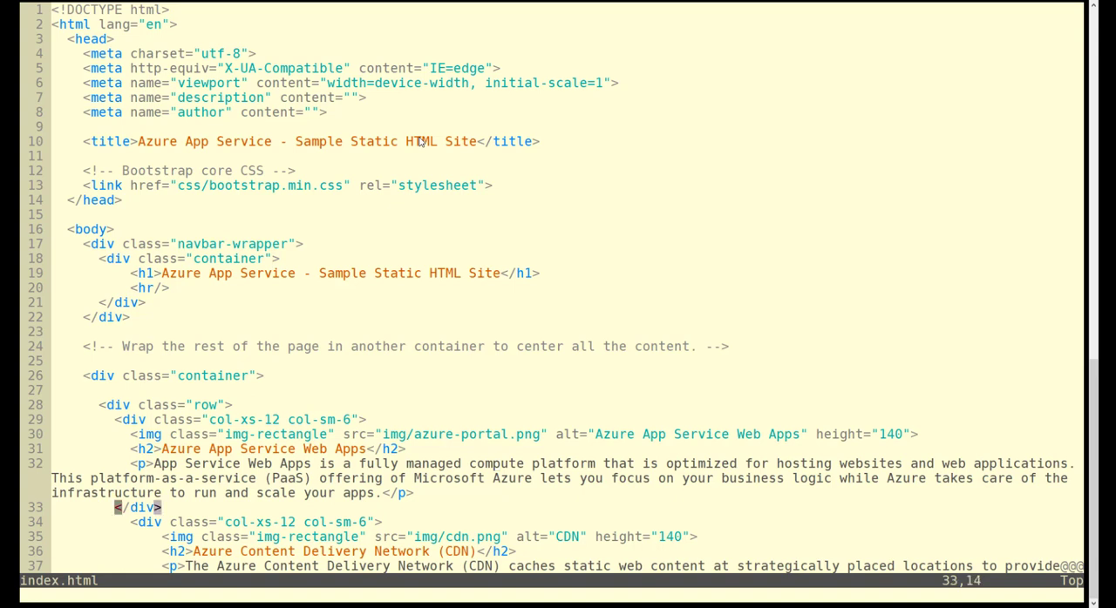
key(V)
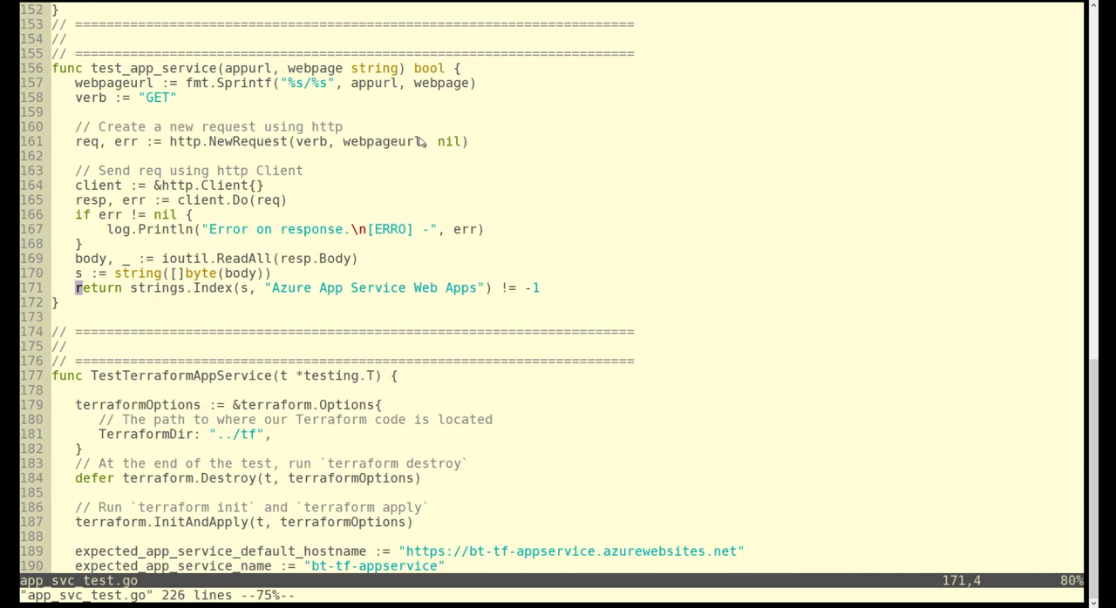
- Jump to func test_app_service and read through its page-check code before quitting vim
key(V)
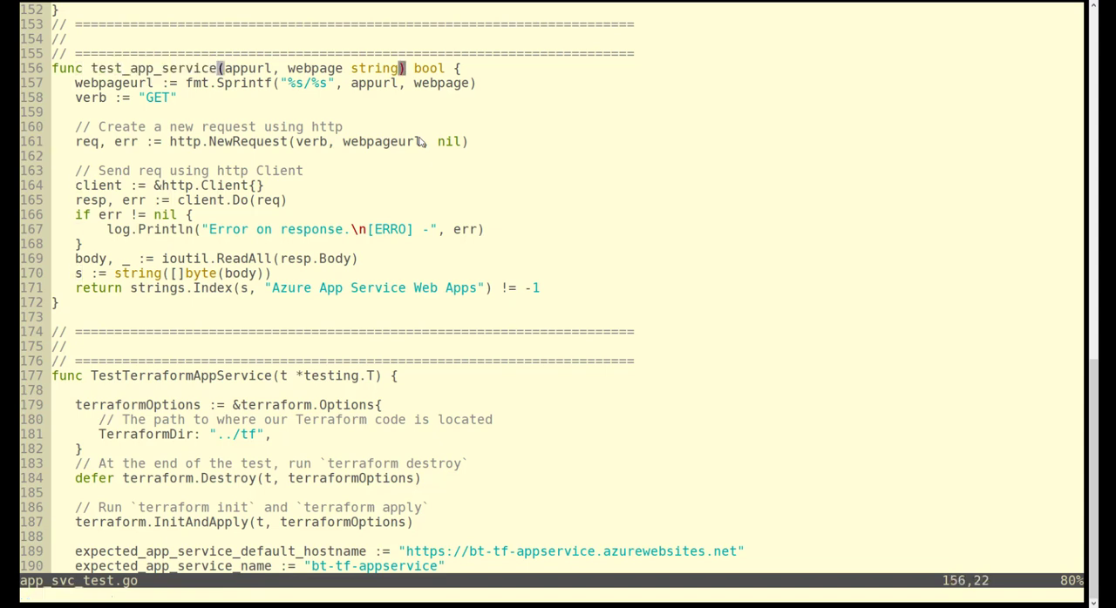
scroll(down, 3)
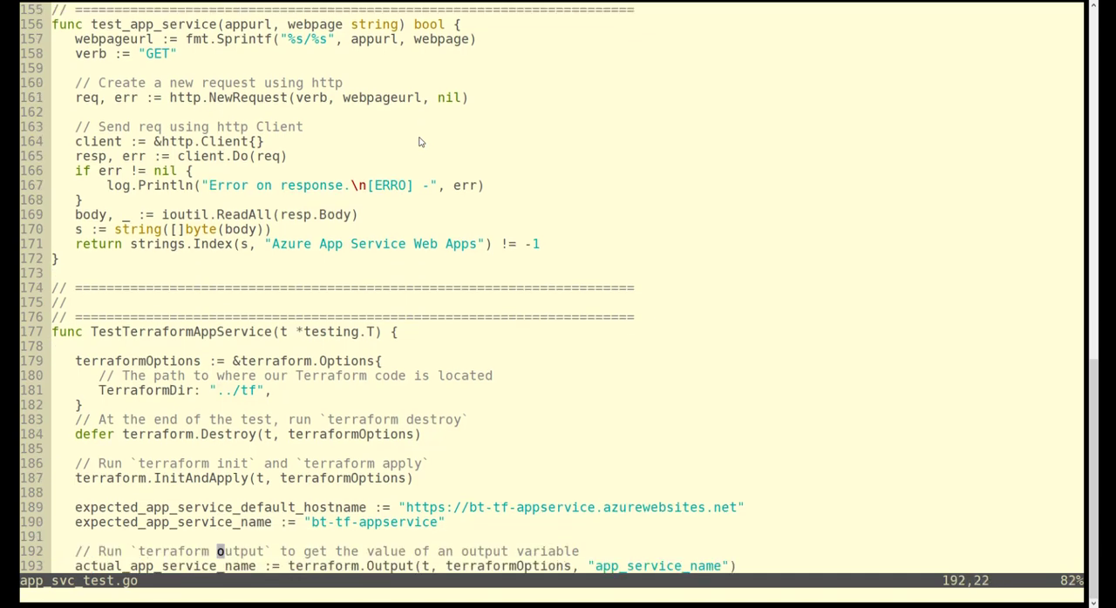
scroll(down, 3)
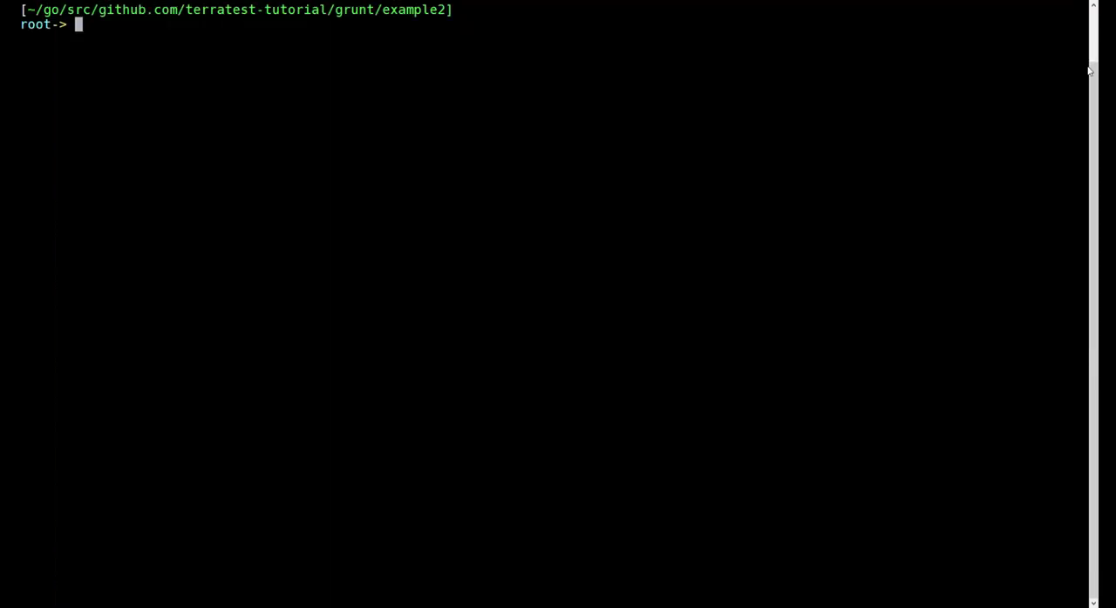
mouse_move(188, 129)
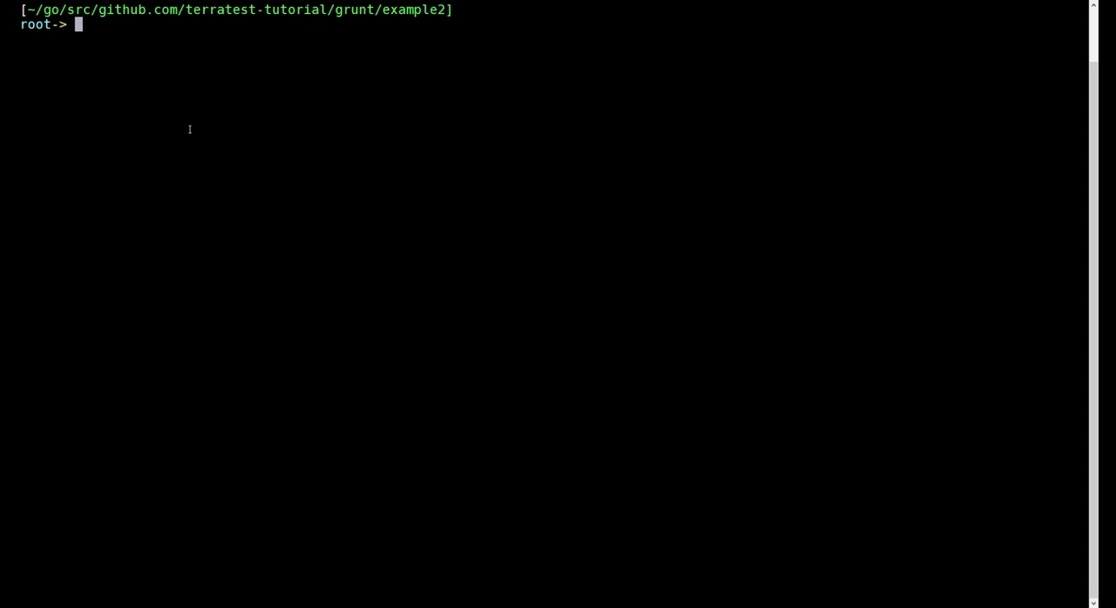
- List example2's vendor, tf and test folders with ldir
text(ld)
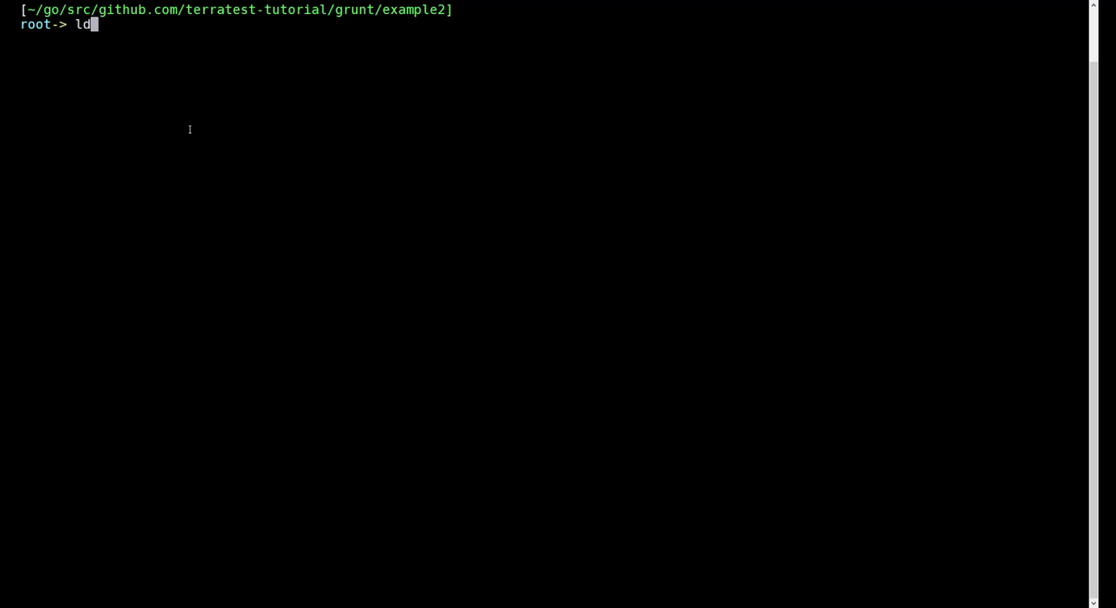
key(Return)
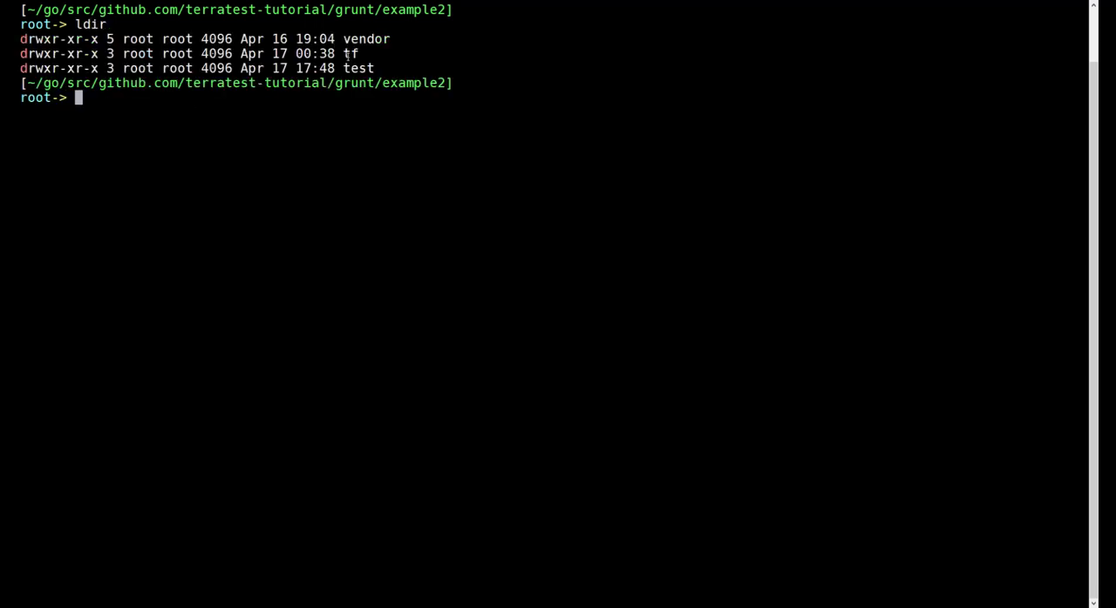
mouse_move(180, 154)
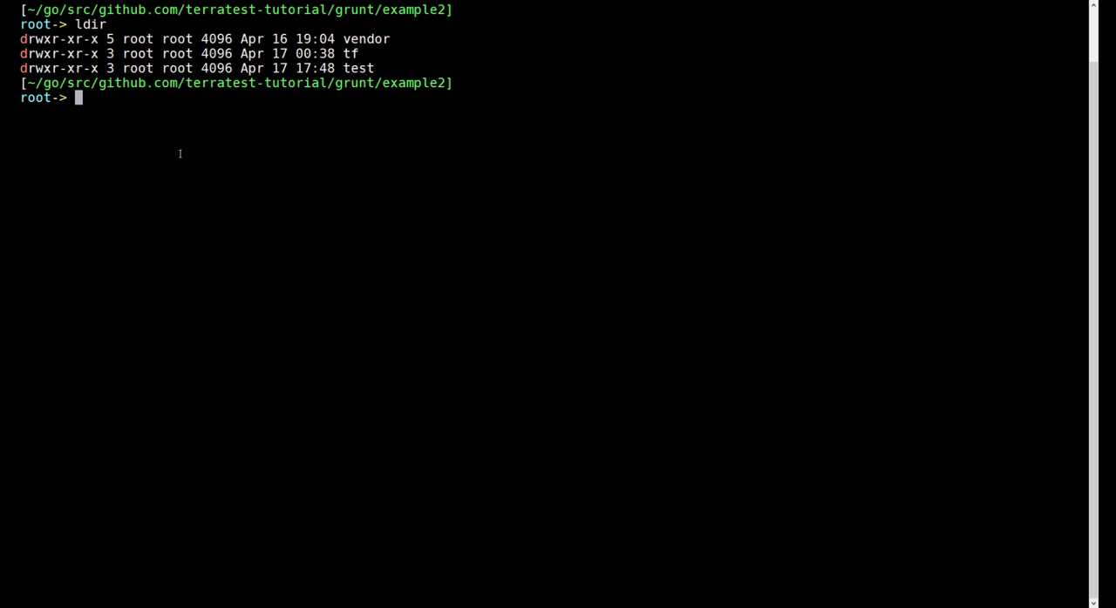
- Enter the command go test ./test -v to start the verbose test run
text(go t)
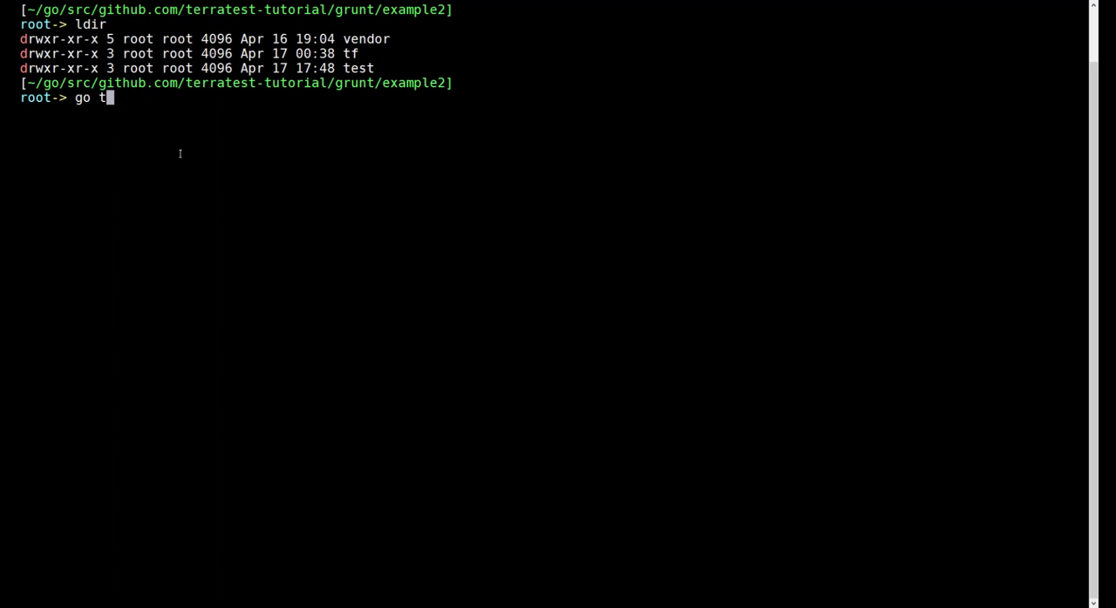
text(est ./te)
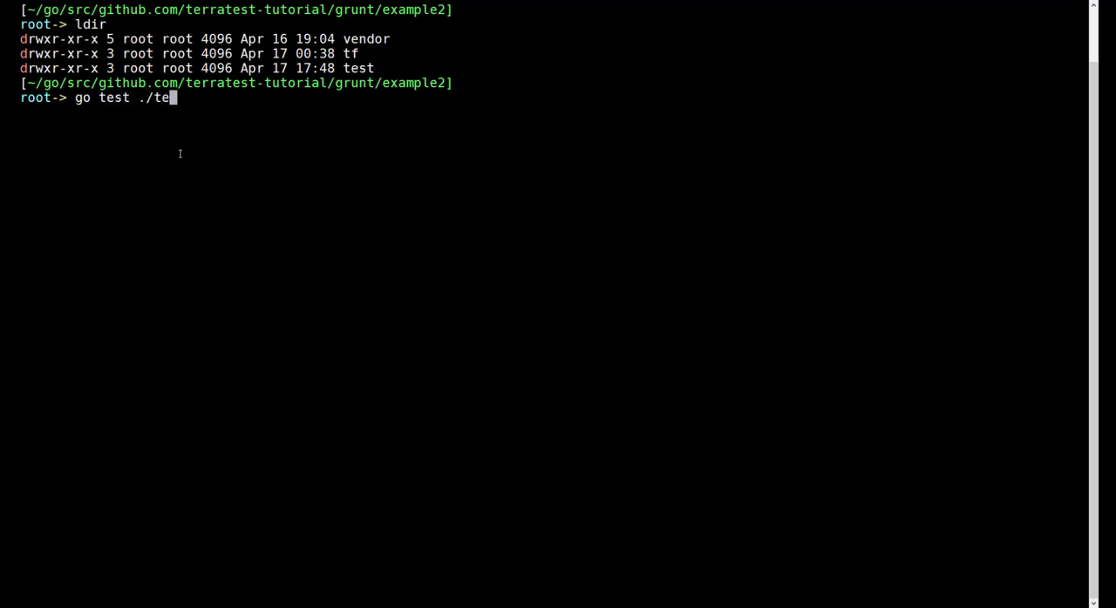
text(st)
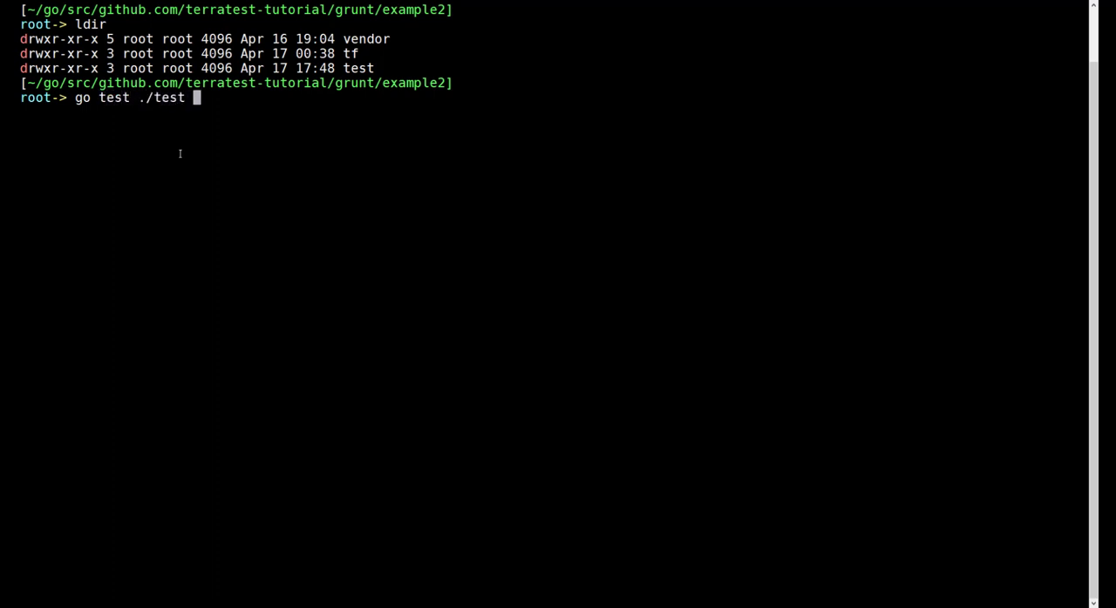
text(-v)
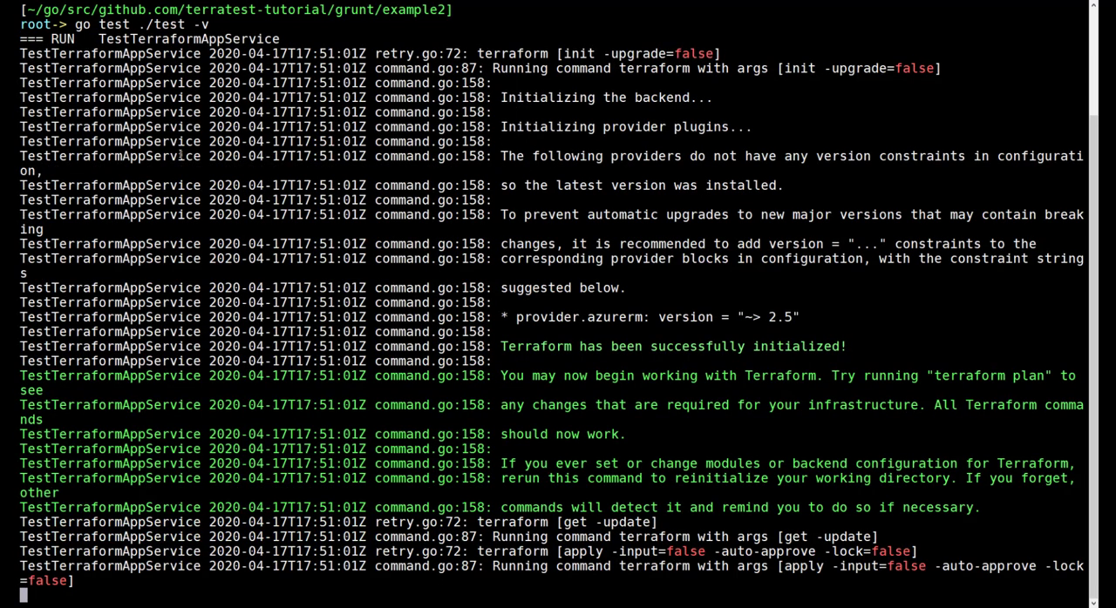
- Follow the output through terraform init/apply, the index.html upload and REST checks, into terraform destroy
scroll(down, 3)
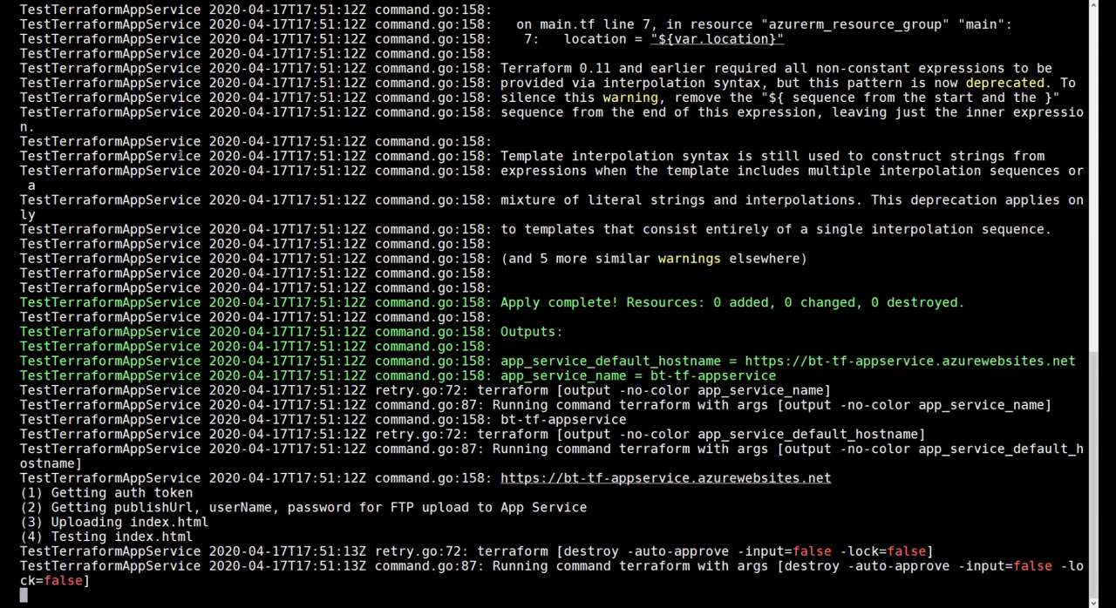
scroll(down, 3)
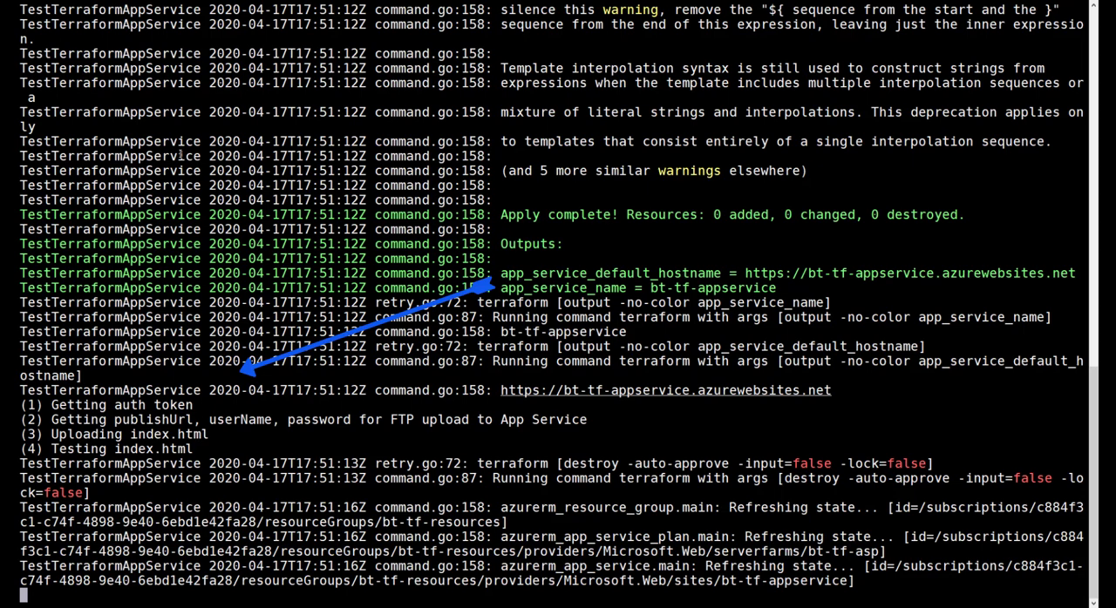
scroll(down, 3)
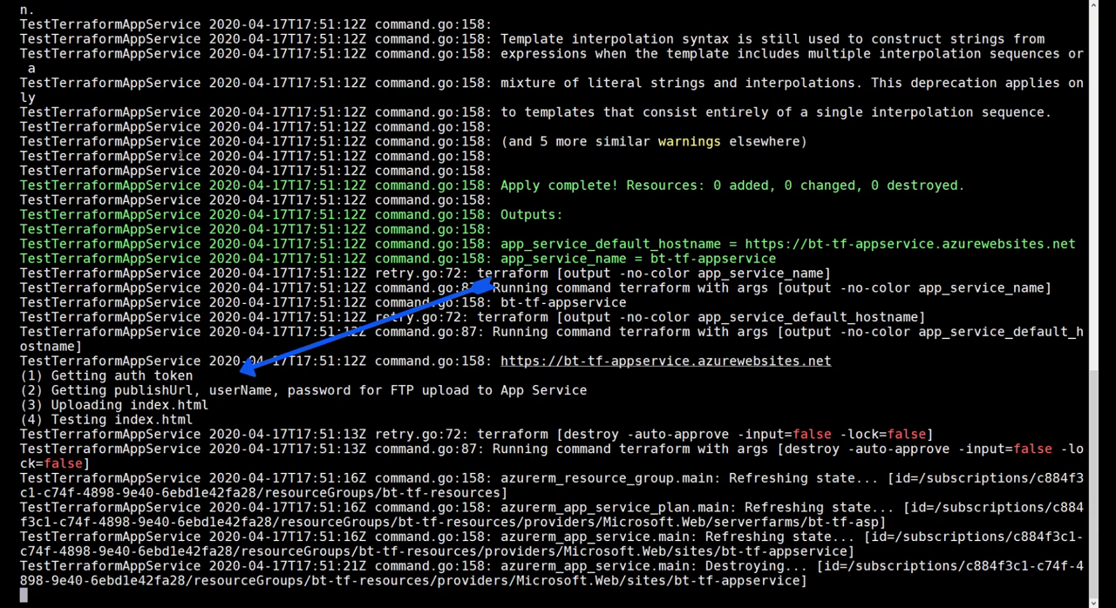
scroll(down, 3)
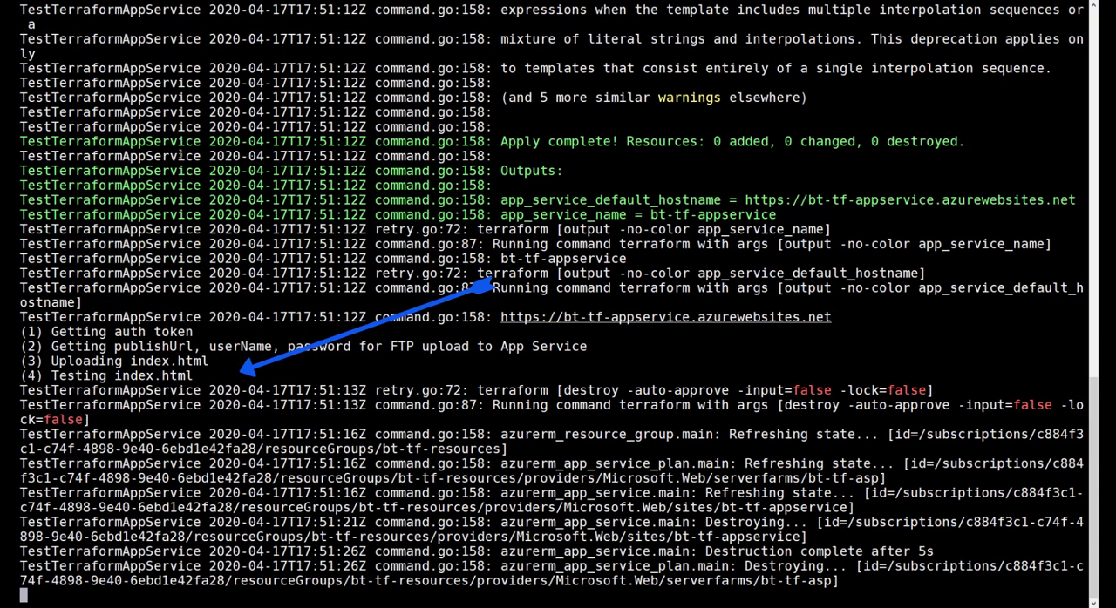
scroll(down, 3)
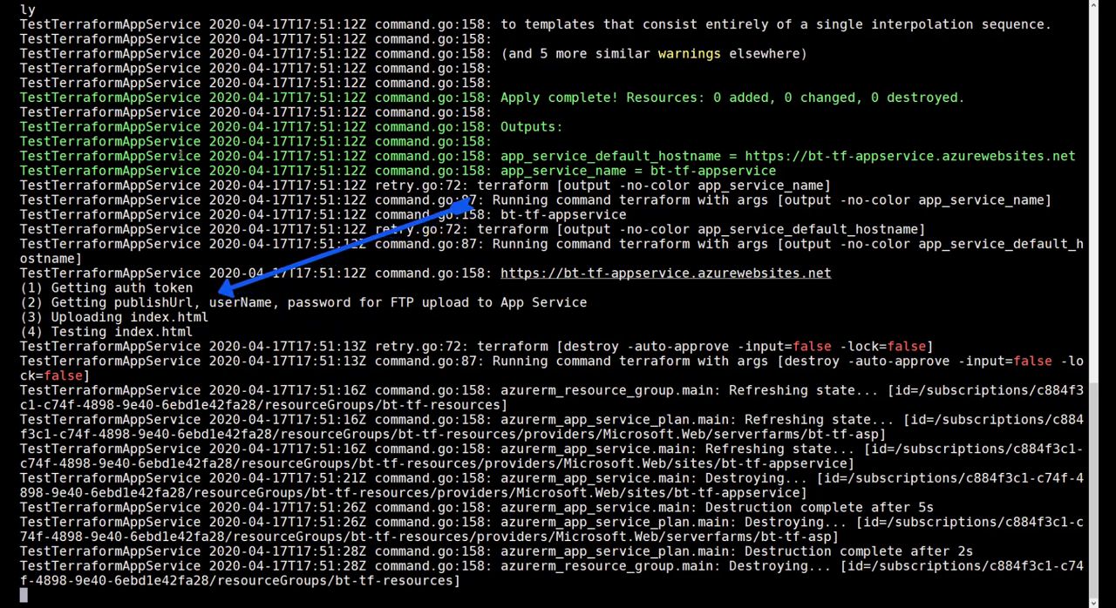
- Follow terraform destroy removing the app service and plan while the resource group is still destroying
scroll(down, 3)
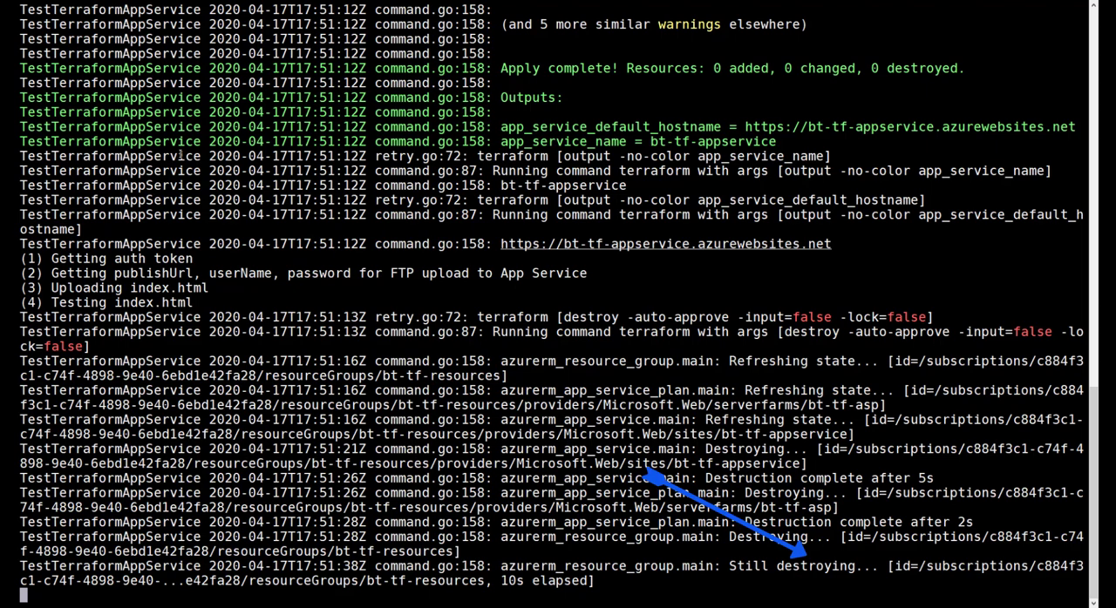
scroll(down, 3)
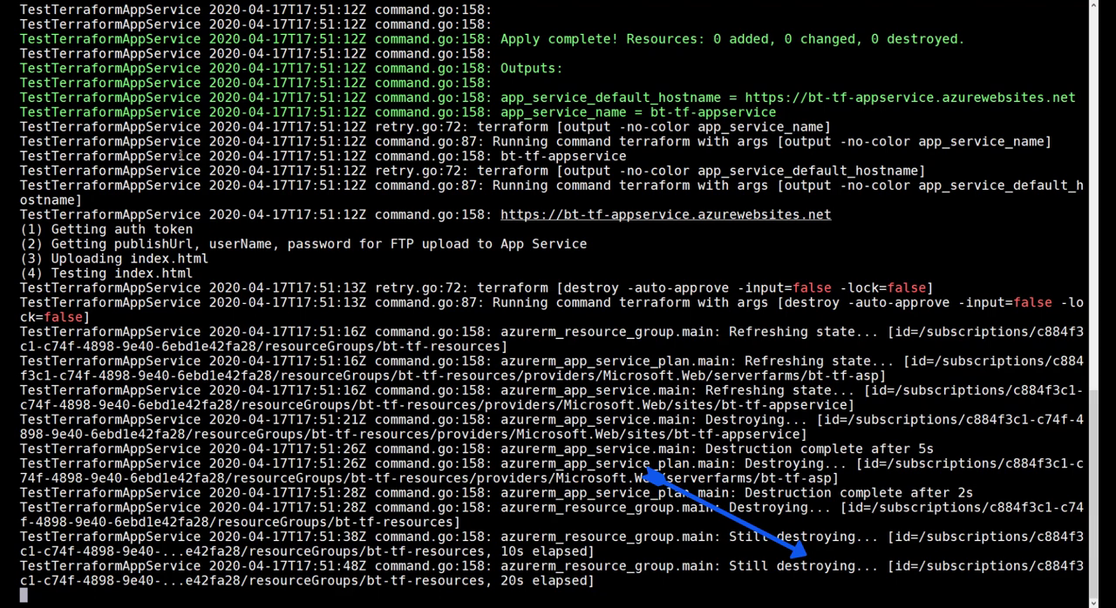
scroll(down, 3)
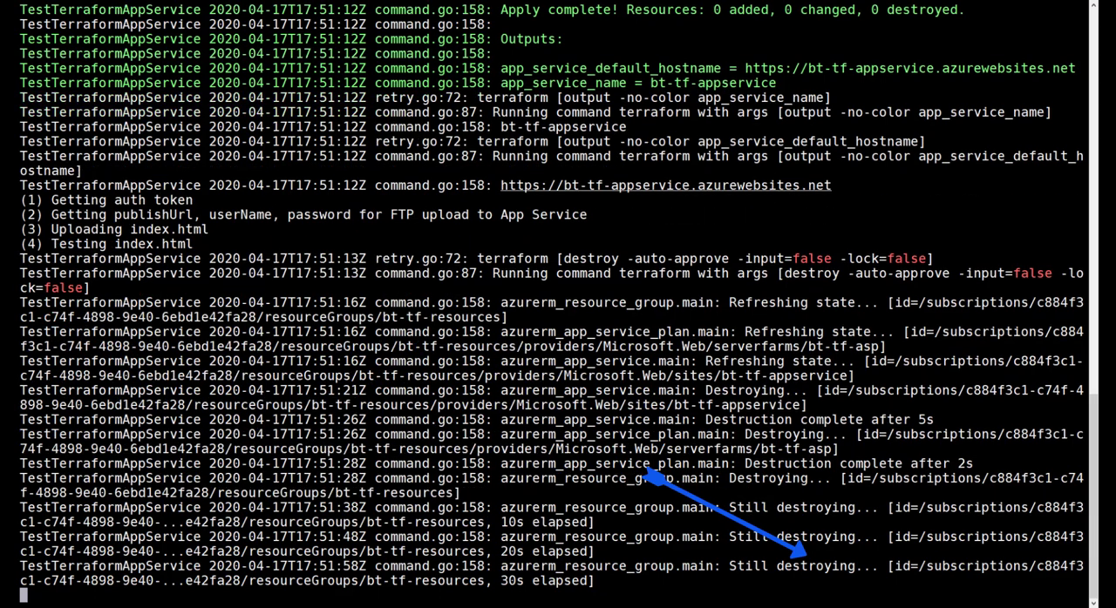